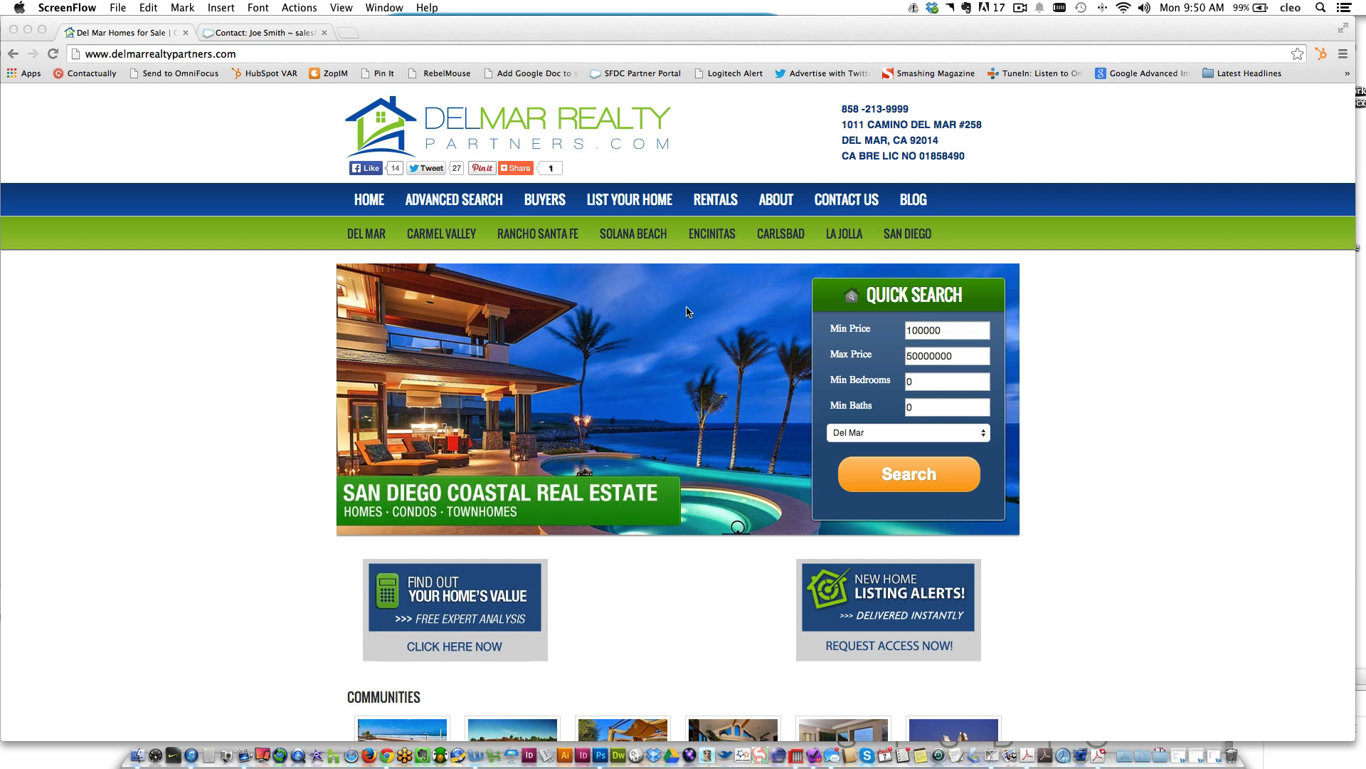
{"action": "mouse_move", "coordinate": [780, 525]}
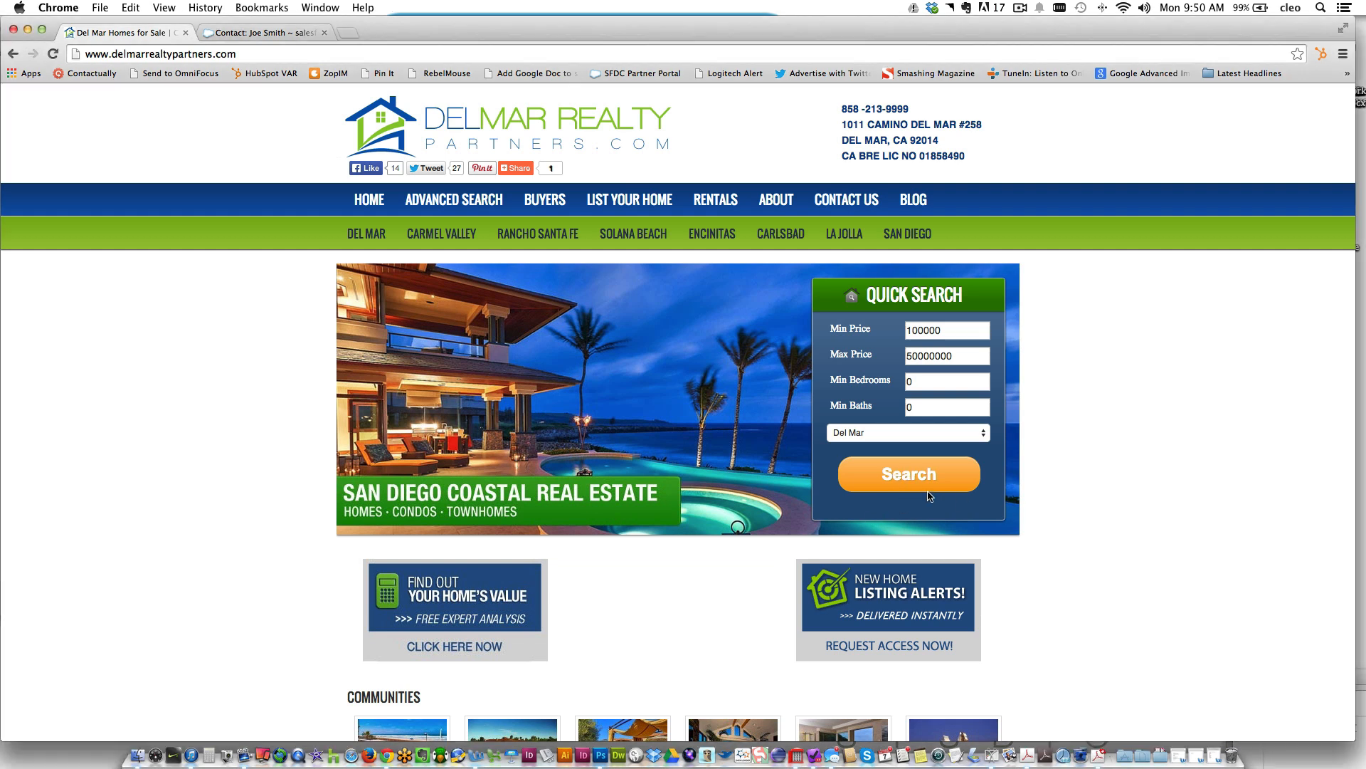
- Run the Quick Search for Del Mar homes, returning 119 listings with a map
{"action": "left_click", "coordinate": [907, 473]}
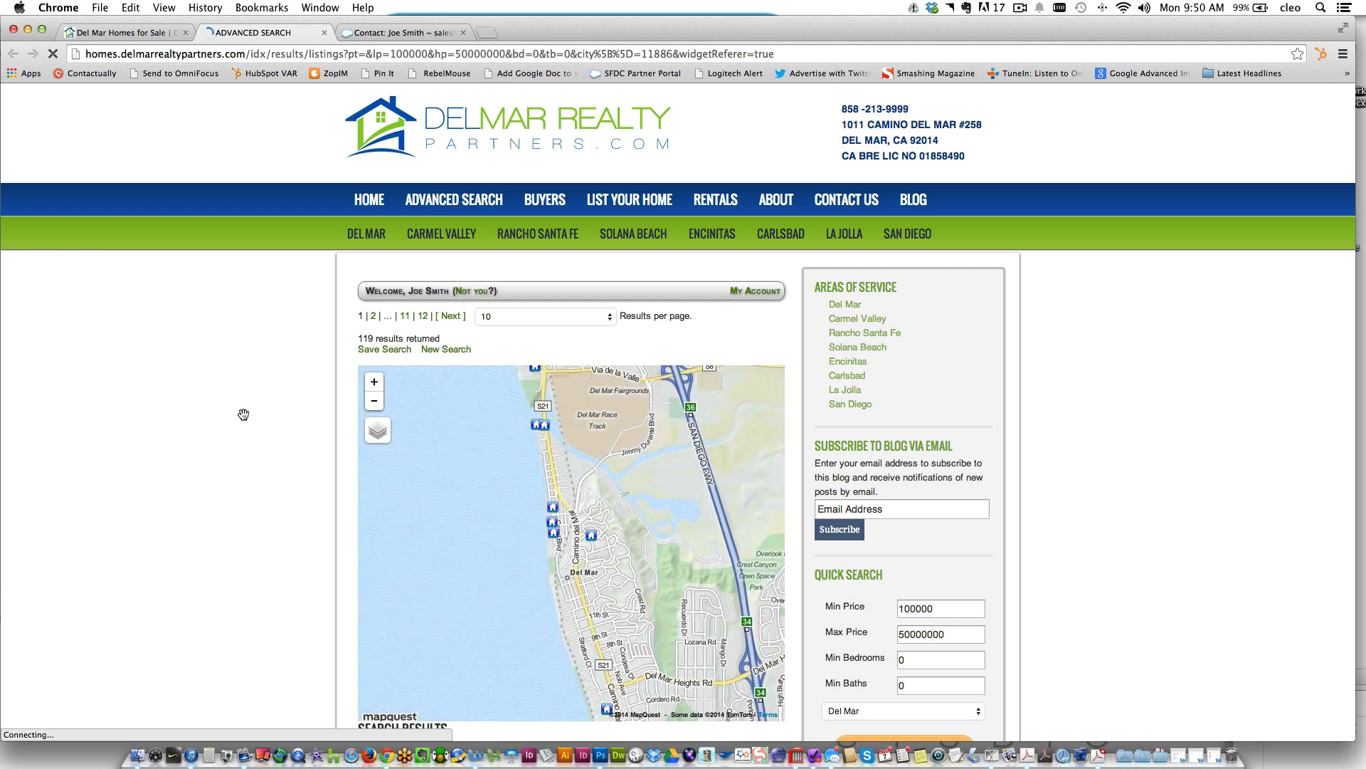
{"action": "scroll", "scroll_direction": "down", "scroll_amount": 3}
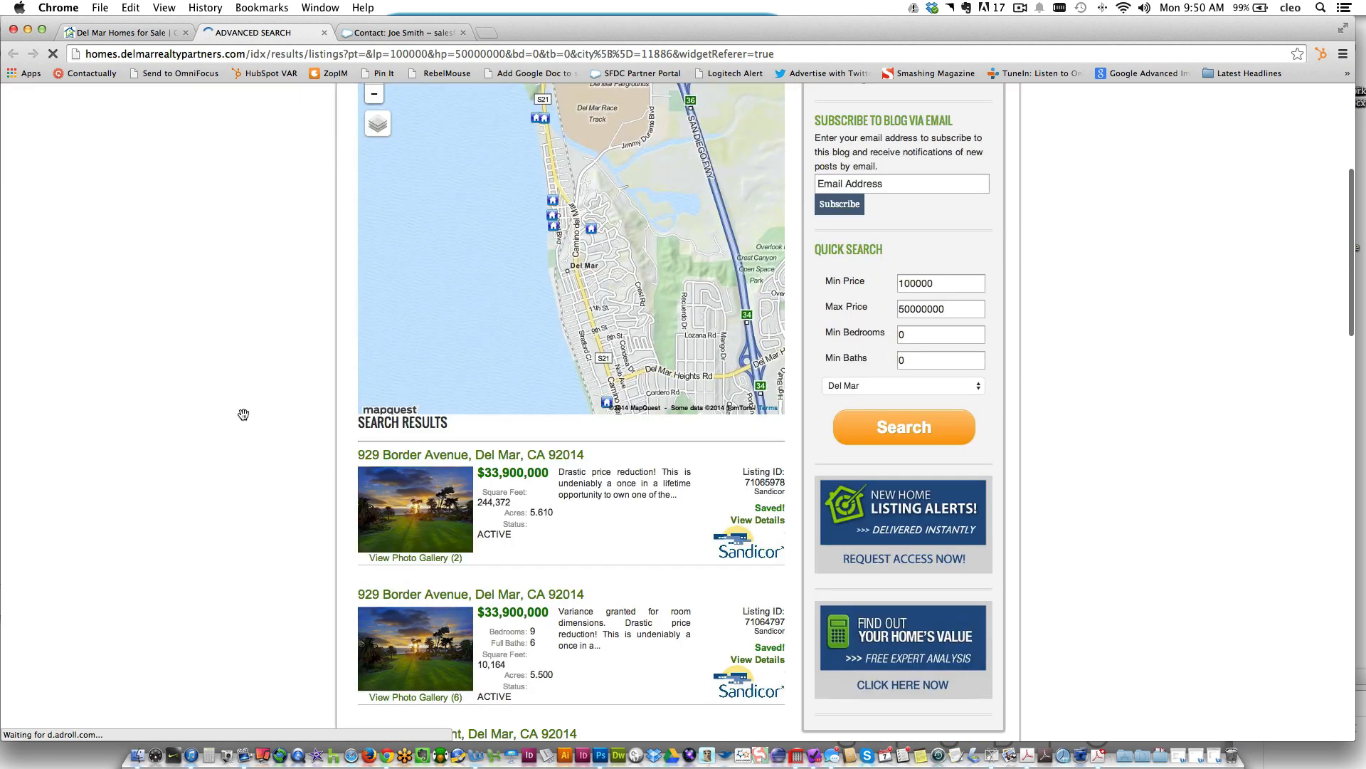
{"action": "scroll", "scroll_direction": "down", "scroll_amount": 3}
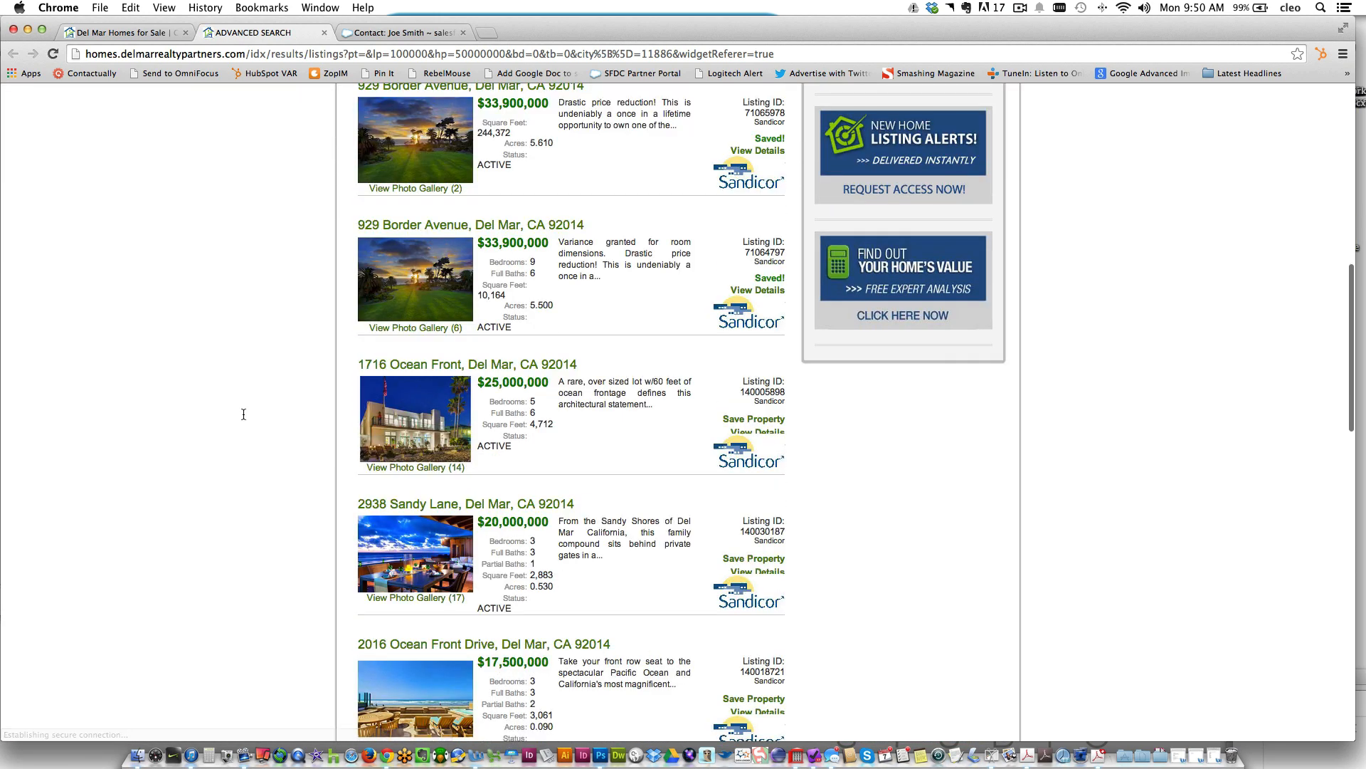
{"action": "scroll", "scroll_direction": "down", "scroll_amount": 3}
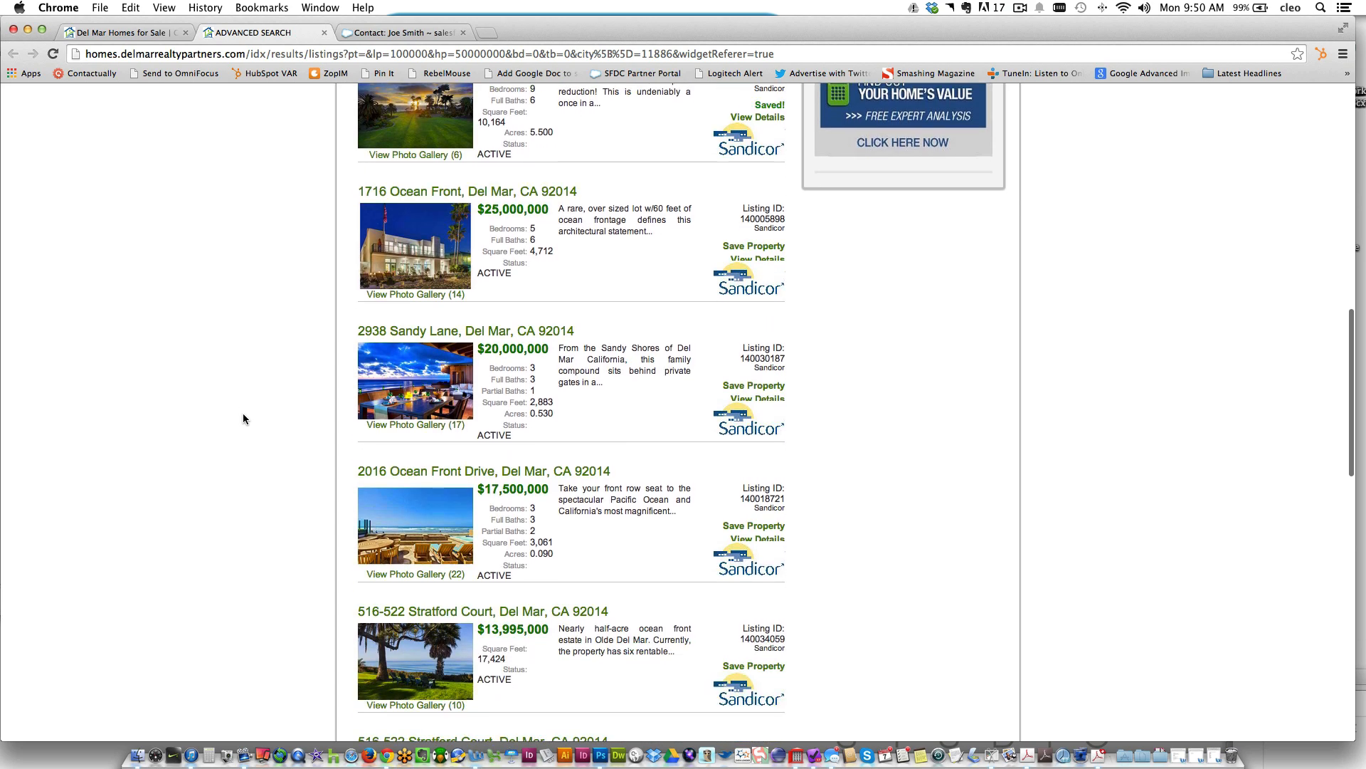
{"action": "scroll", "scroll_direction": "down", "scroll_amount": 3}
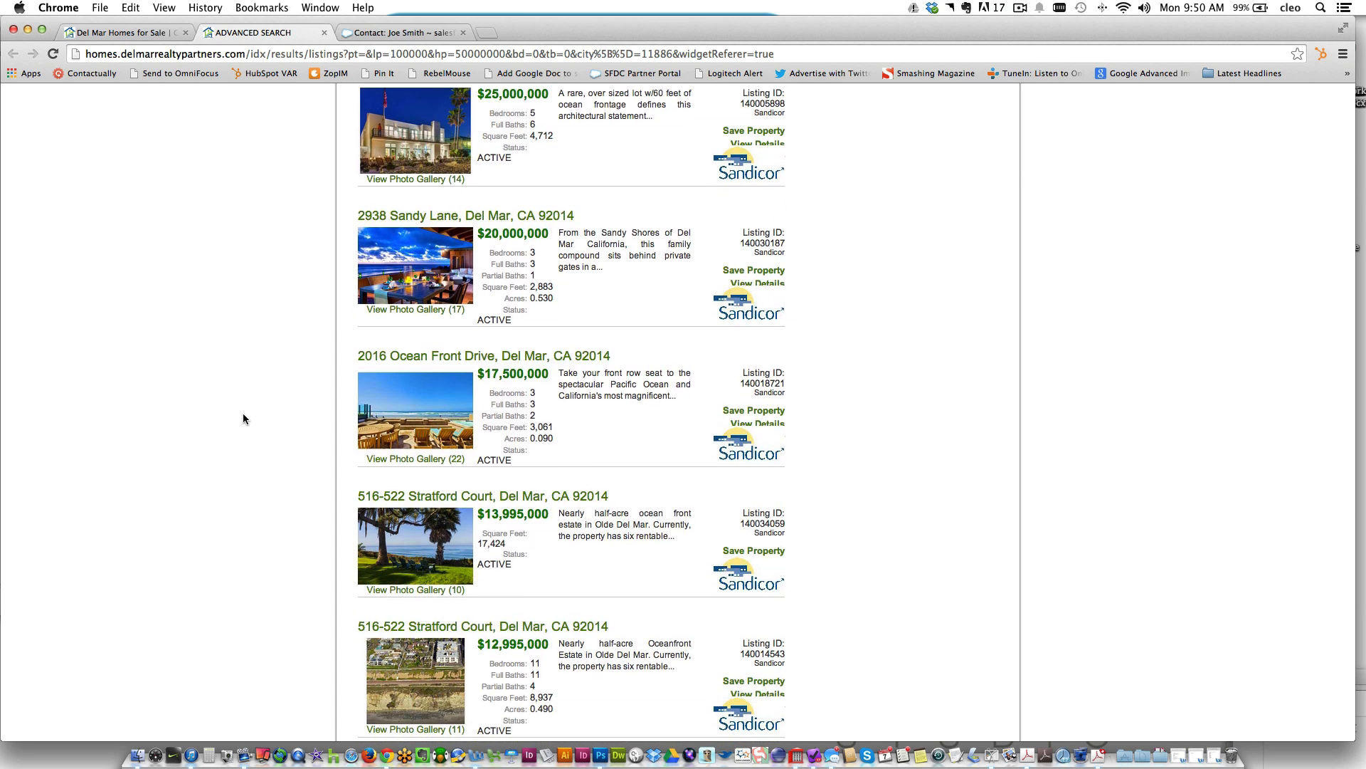
{"action": "scroll", "scroll_direction": "down", "scroll_amount": 3}
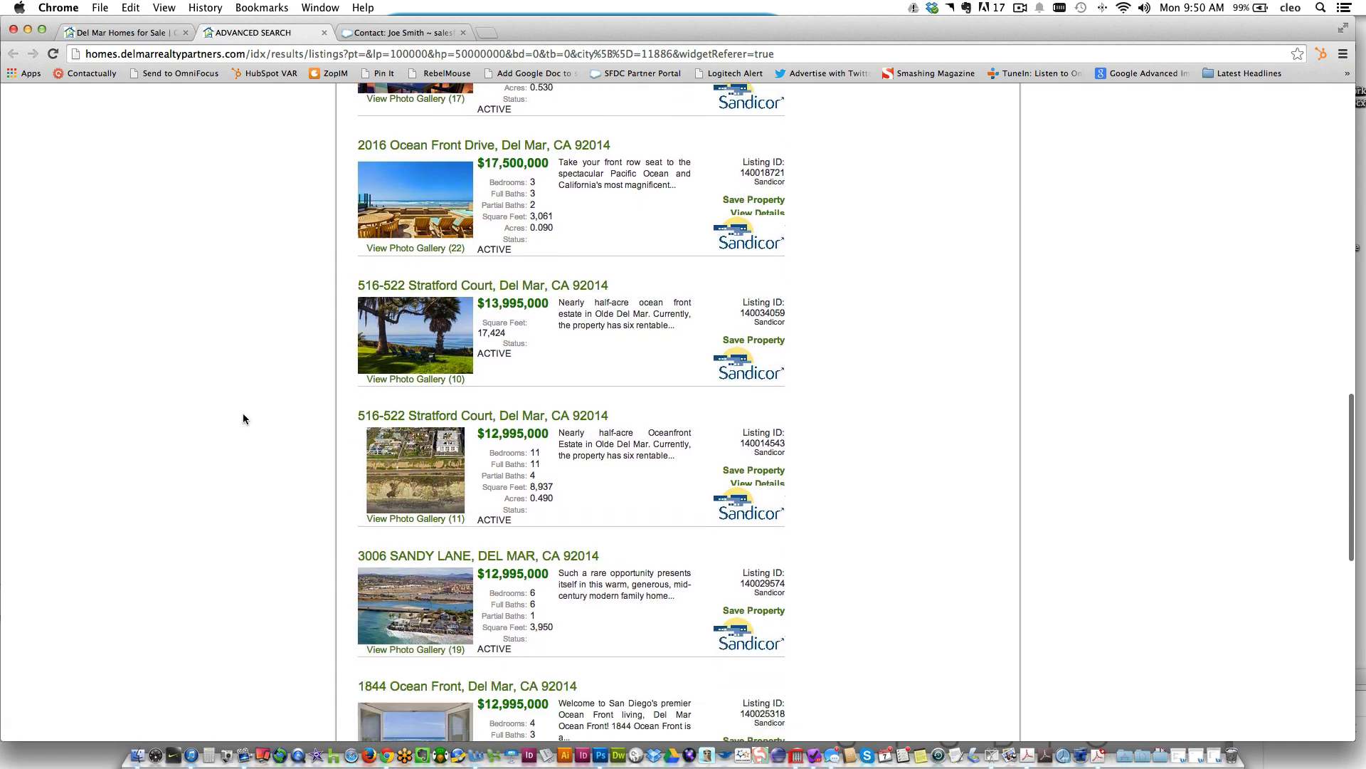
{"action": "scroll", "scroll_direction": "up", "scroll_amount": 3}
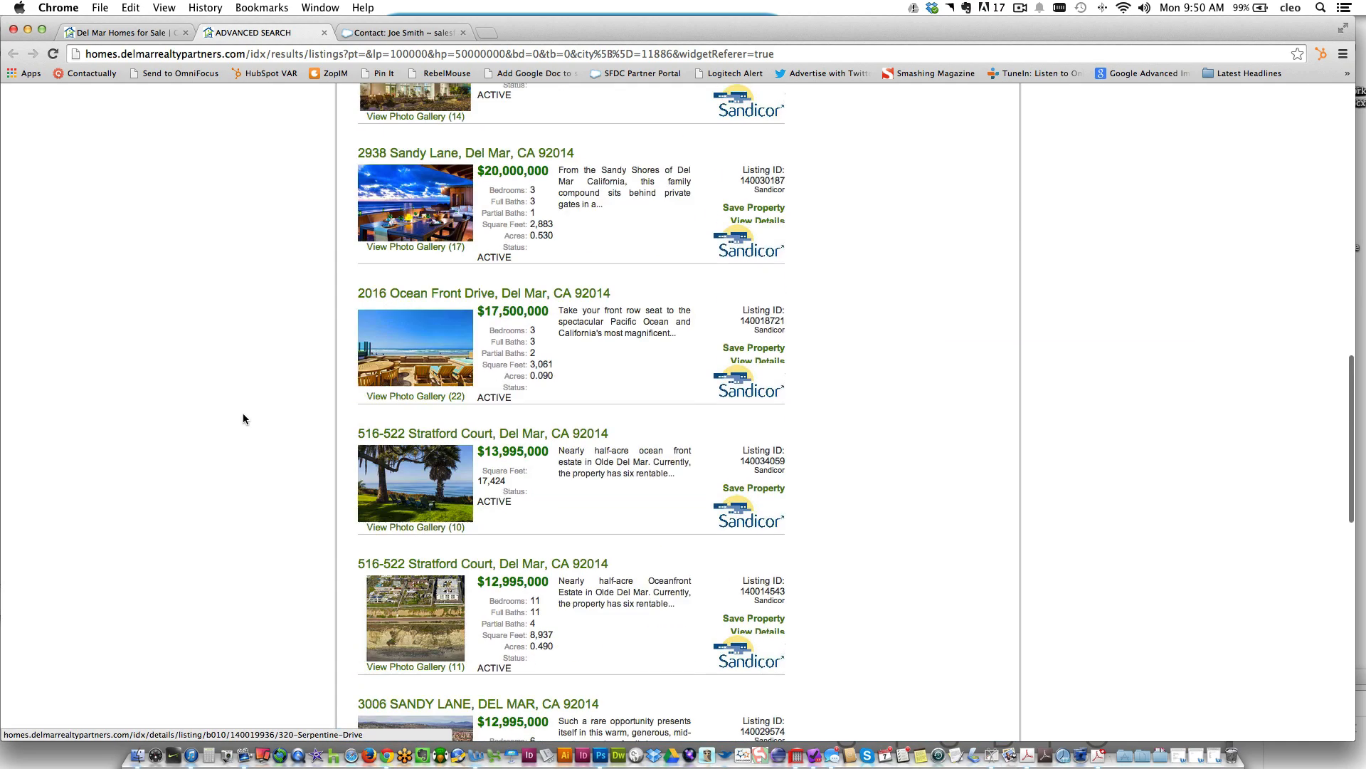
{"action": "scroll", "scroll_direction": "up", "scroll_amount": 3}
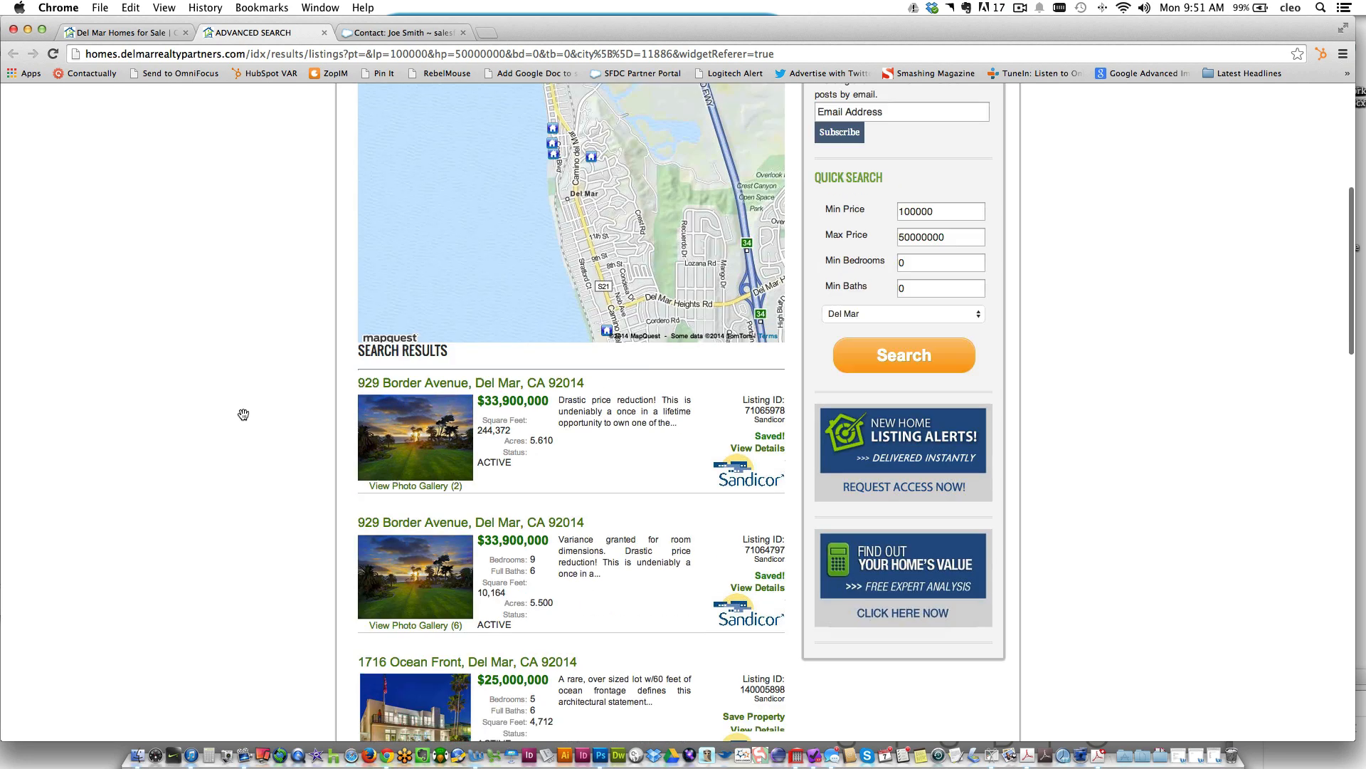
{"action": "scroll", "scroll_direction": "up", "scroll_amount": 3}
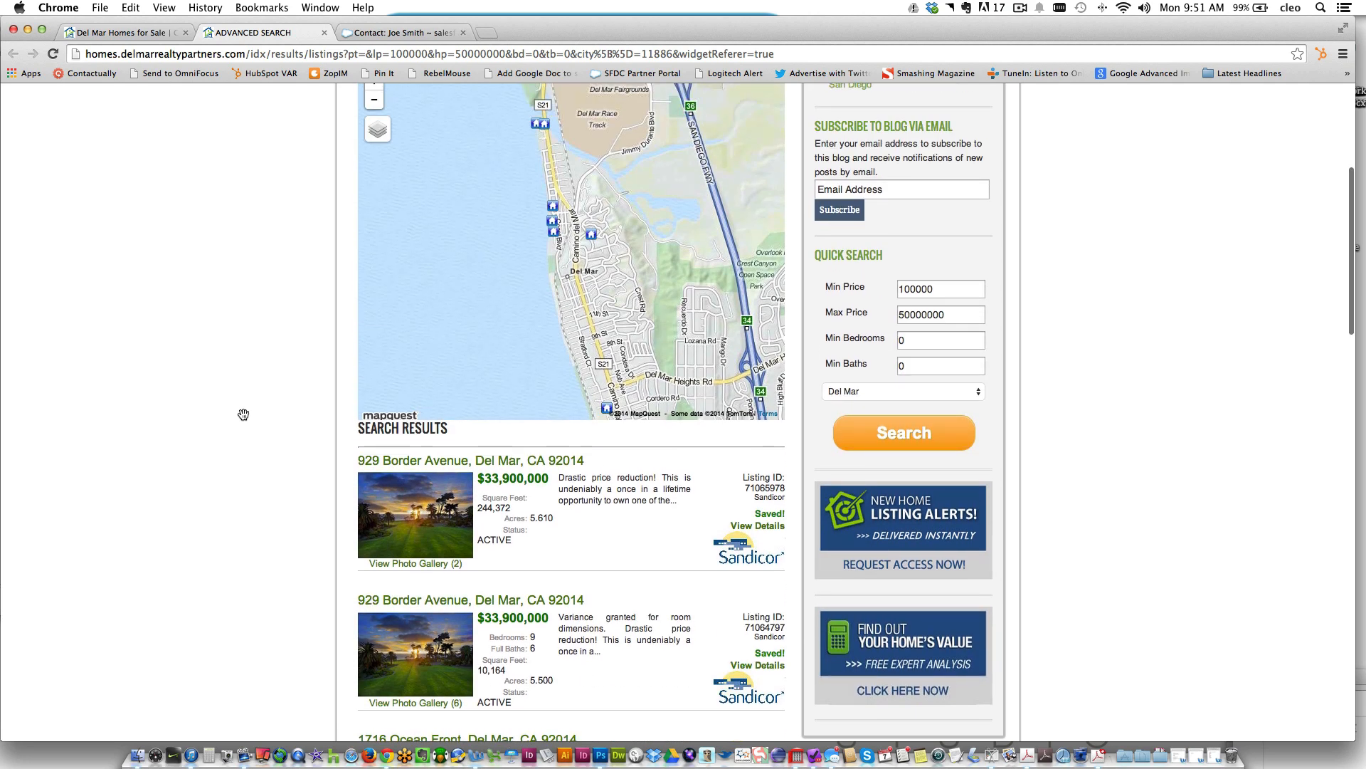
{"action": "scroll", "scroll_direction": "up", "scroll_amount": 3}
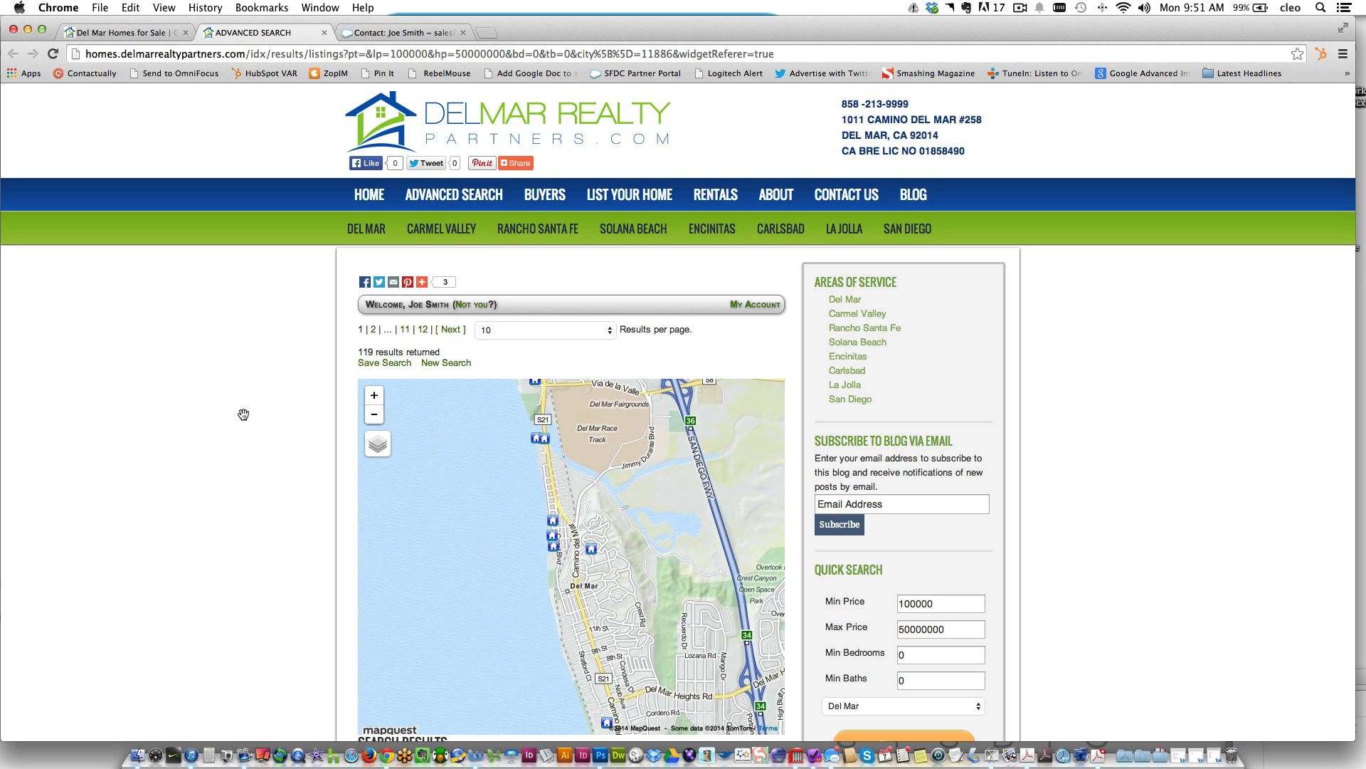
{"action": "mouse_move", "coordinate": [370, 31]}
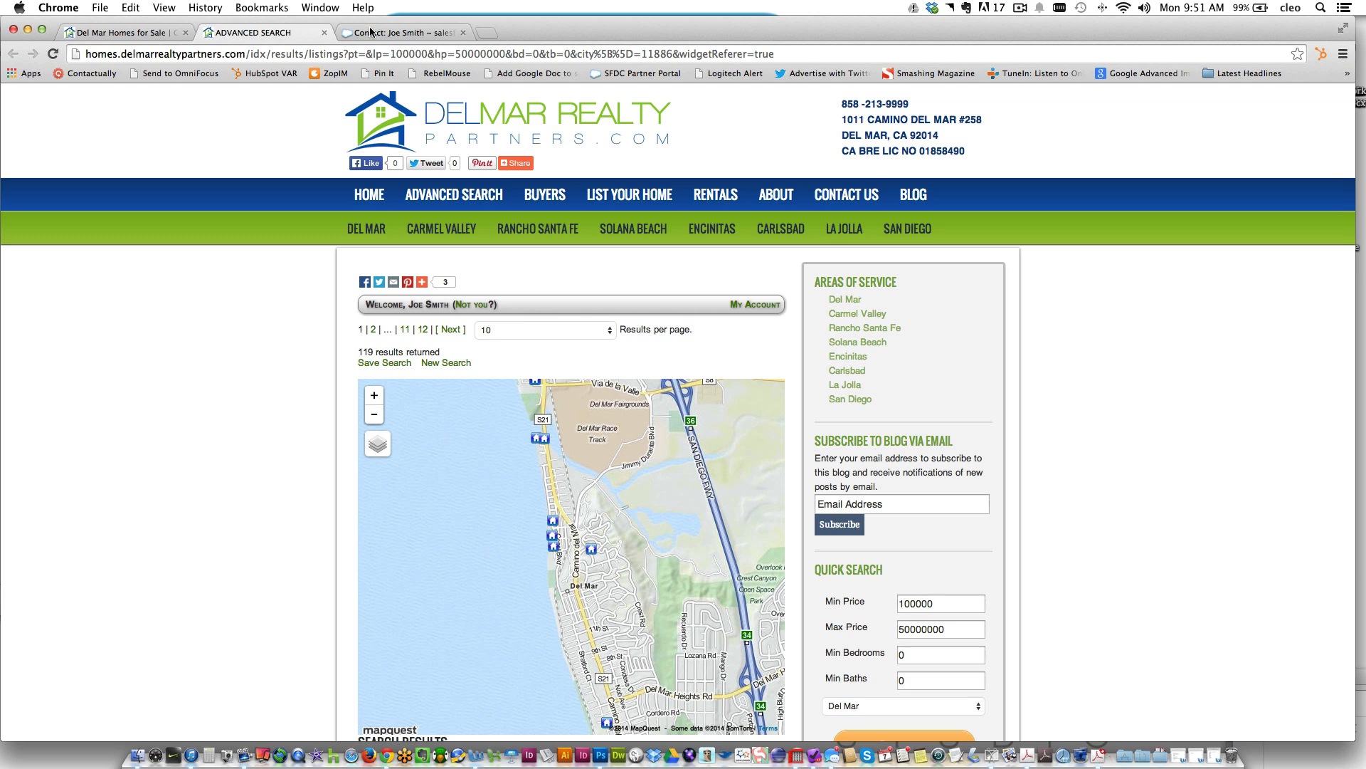
- Switch to Joe Smith's CRM contact record, glance at the realty site, then return
{"action": "left_click", "coordinate": [401, 32]}
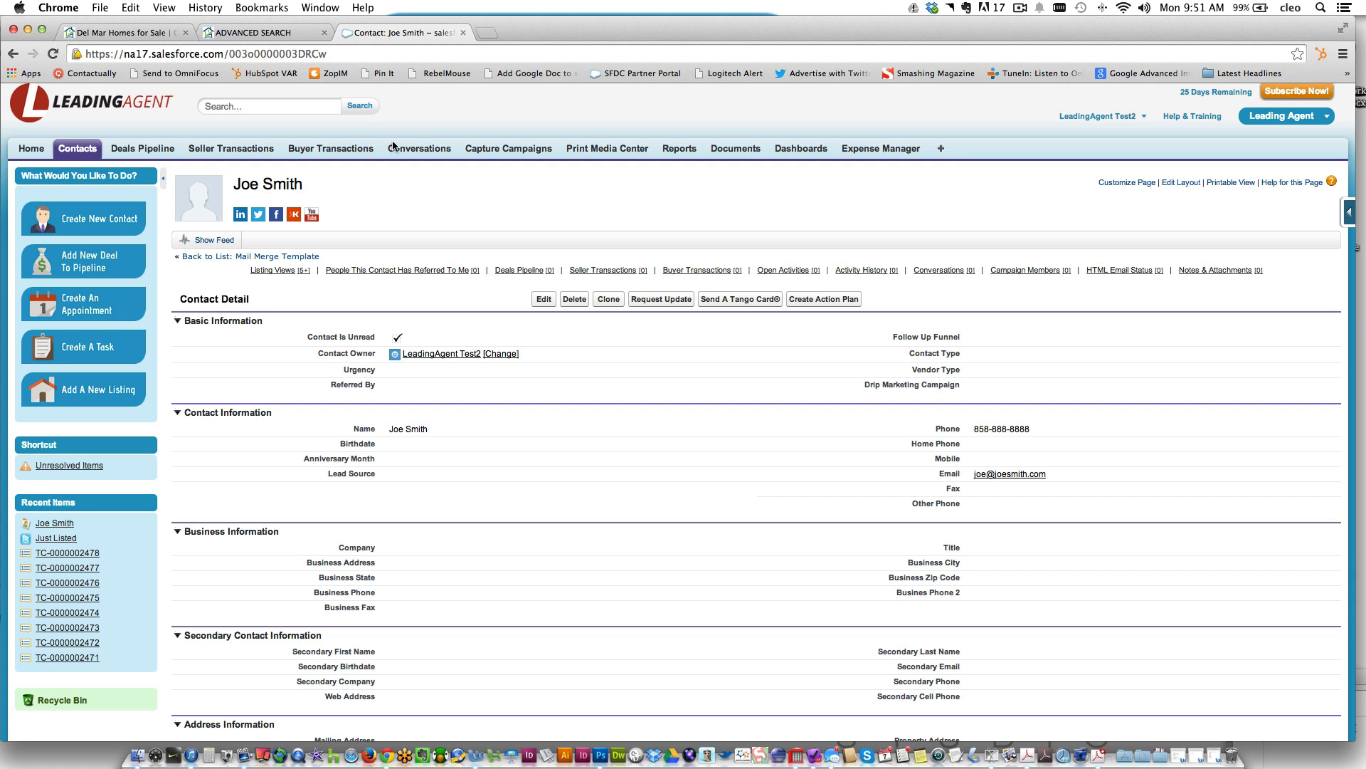
{"action": "mouse_move", "coordinate": [427, 205]}
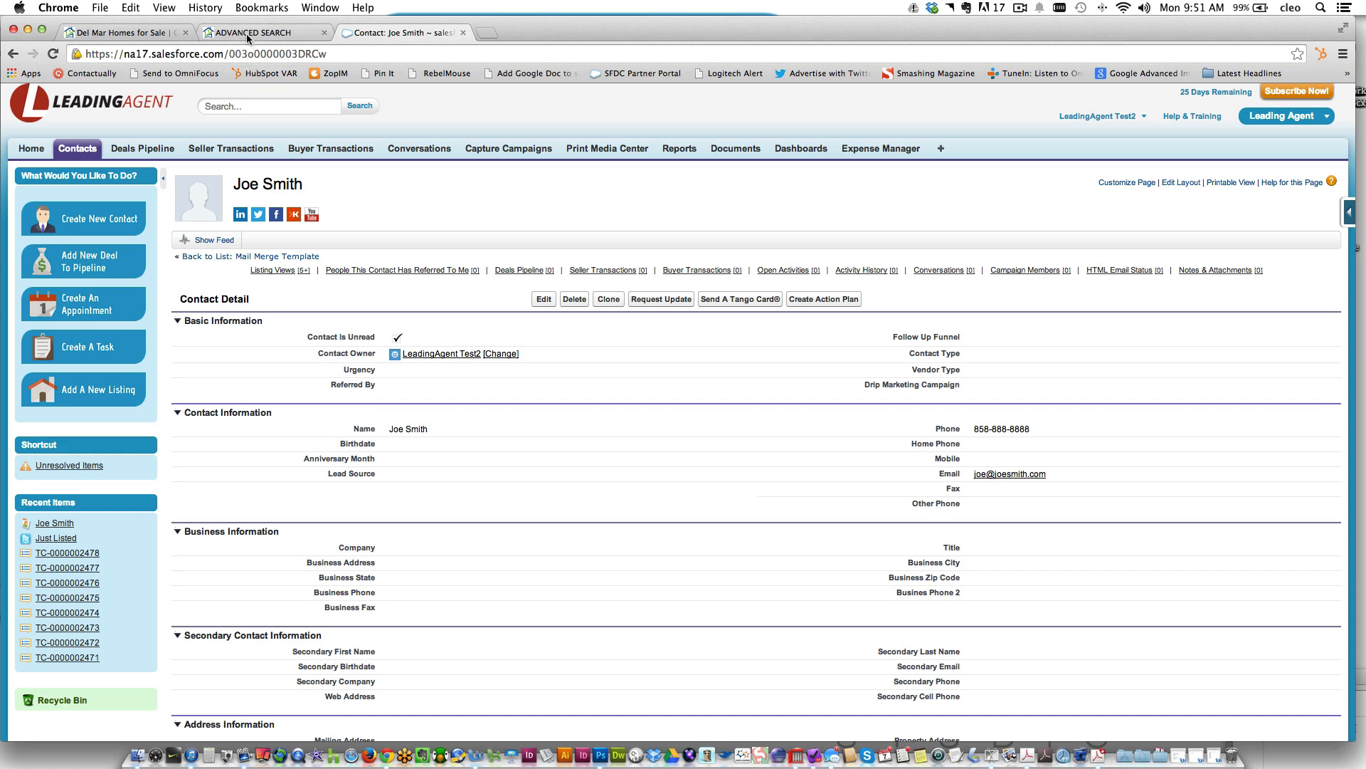
{"action": "left_click", "coordinate": [127, 32]}
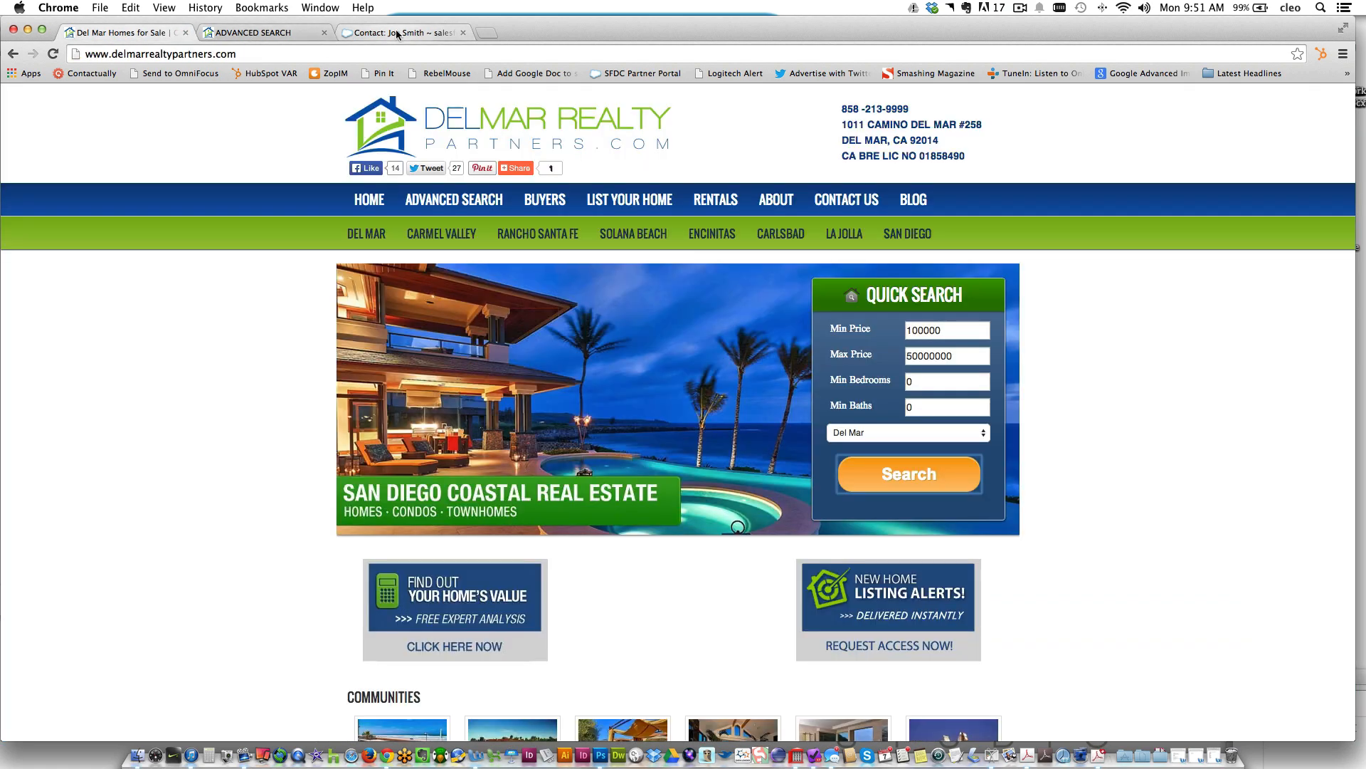
{"action": "left_click", "coordinate": [401, 32]}
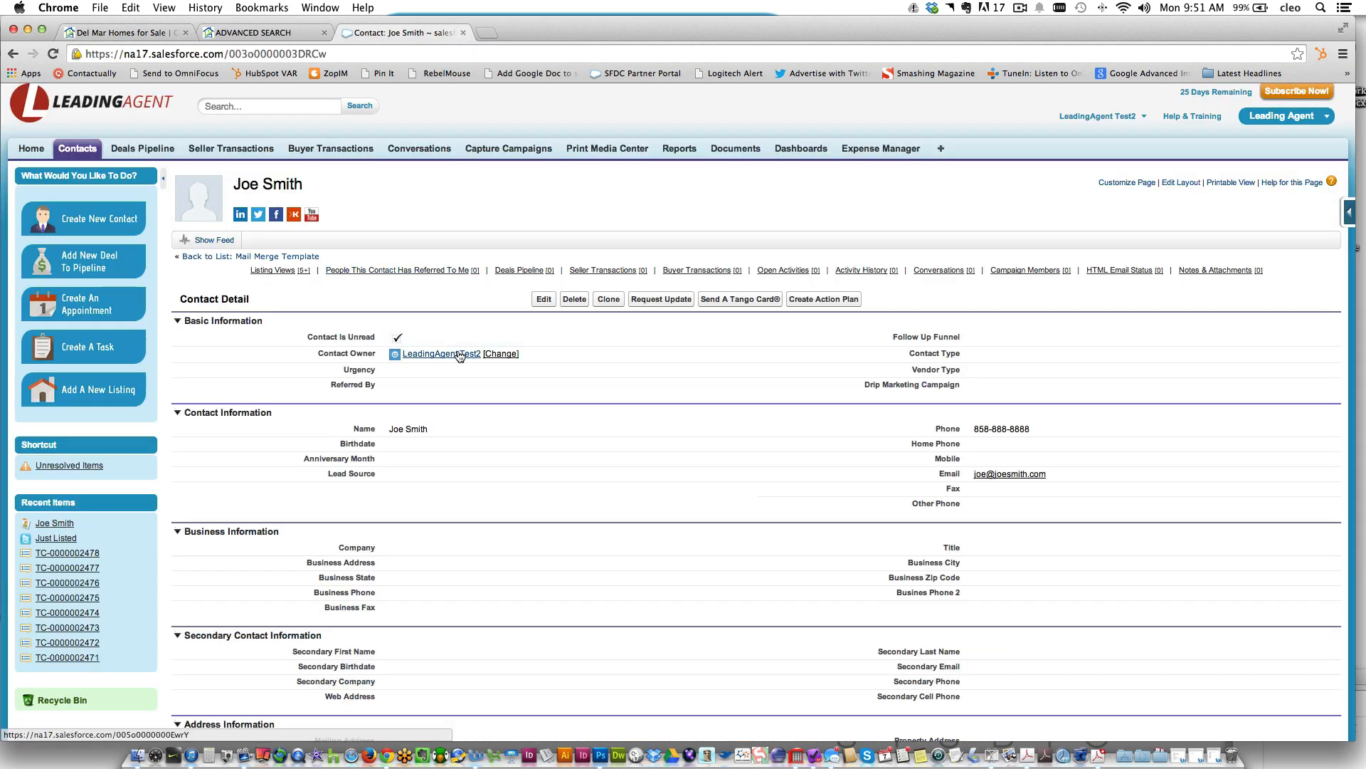
{"action": "mouse_move", "coordinate": [229, 399]}
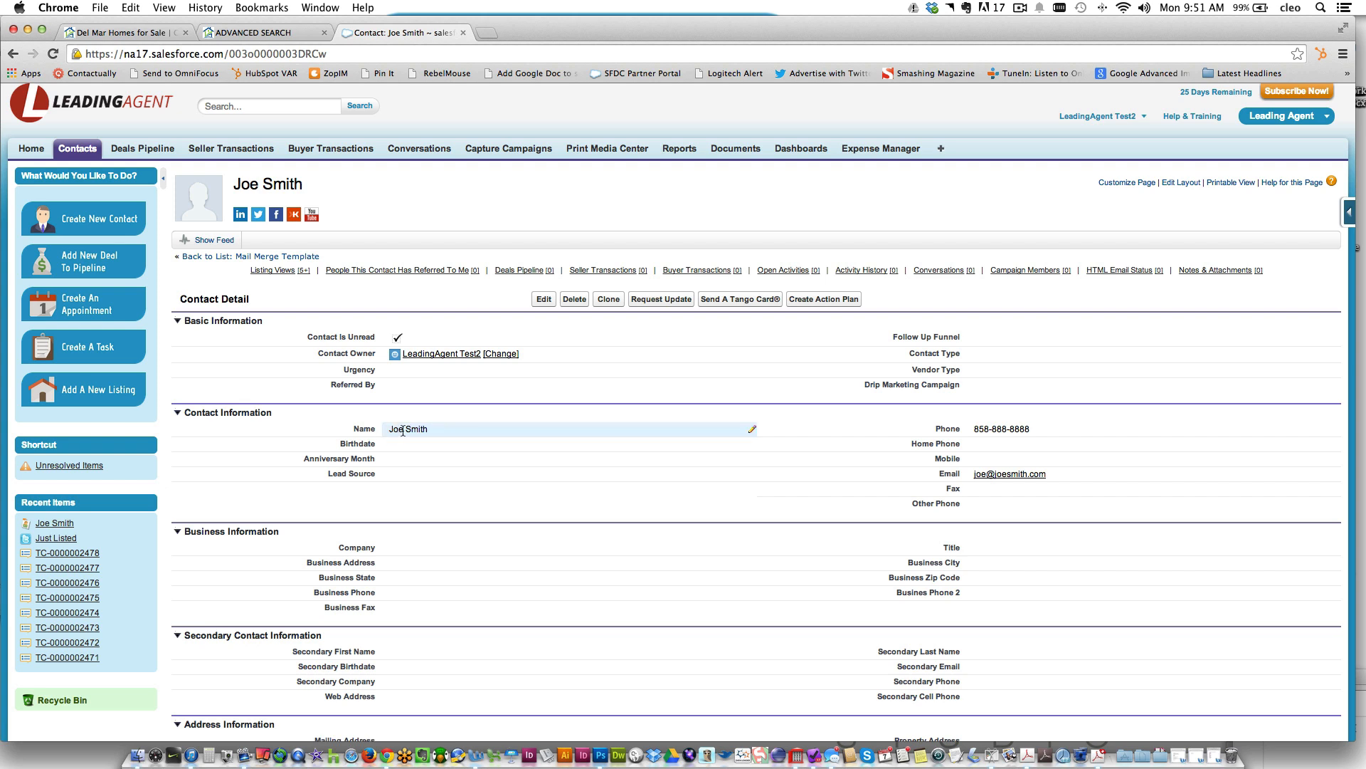
{"action": "mouse_move", "coordinate": [1006, 473]}
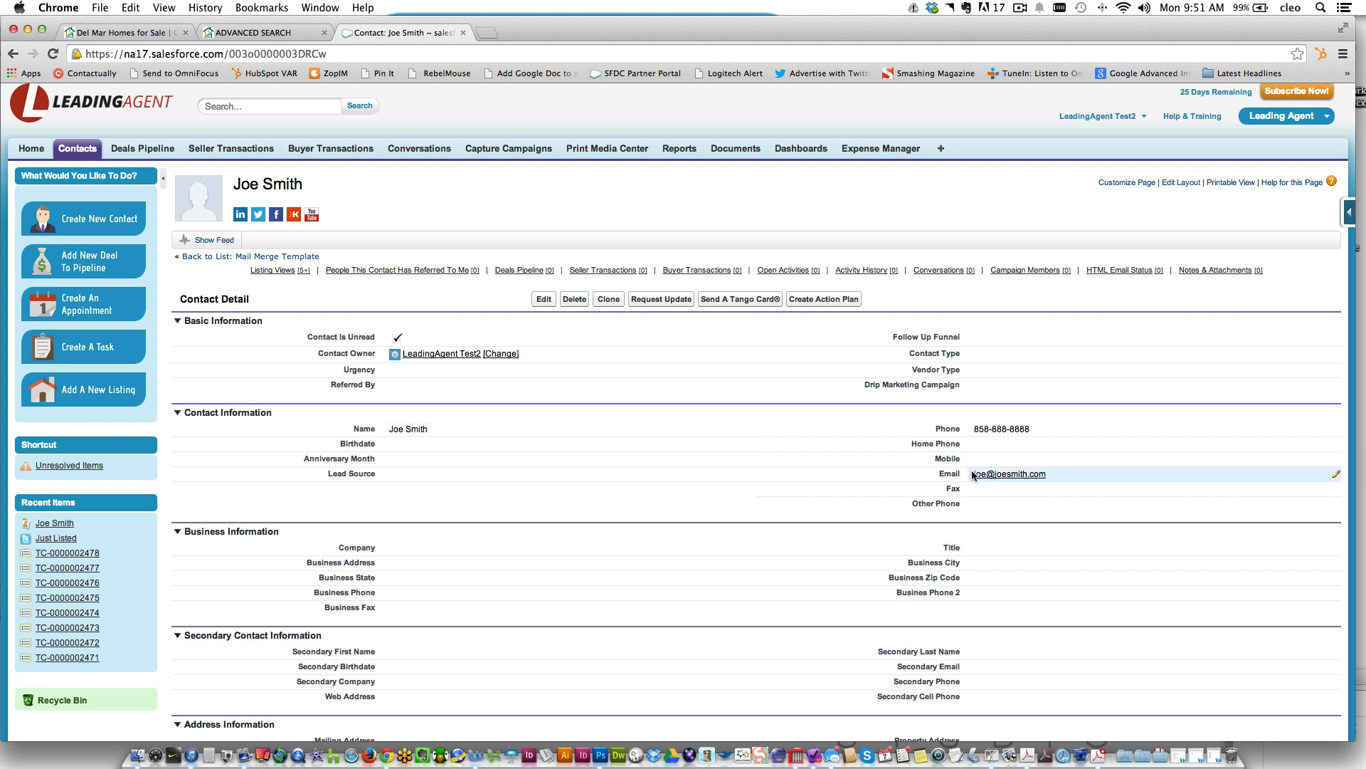
{"action": "mouse_move", "coordinate": [795, 459]}
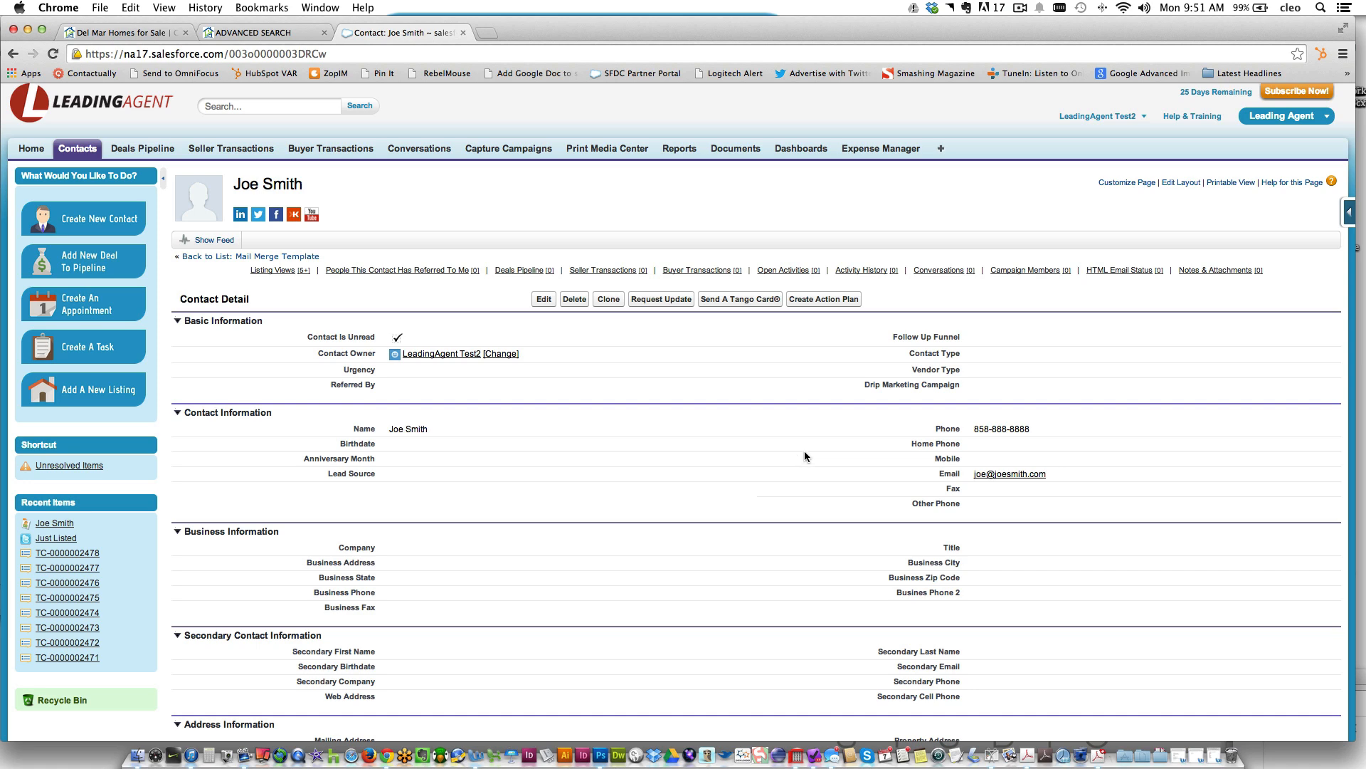
{"action": "scroll", "scroll_direction": "down", "scroll_amount": 3}
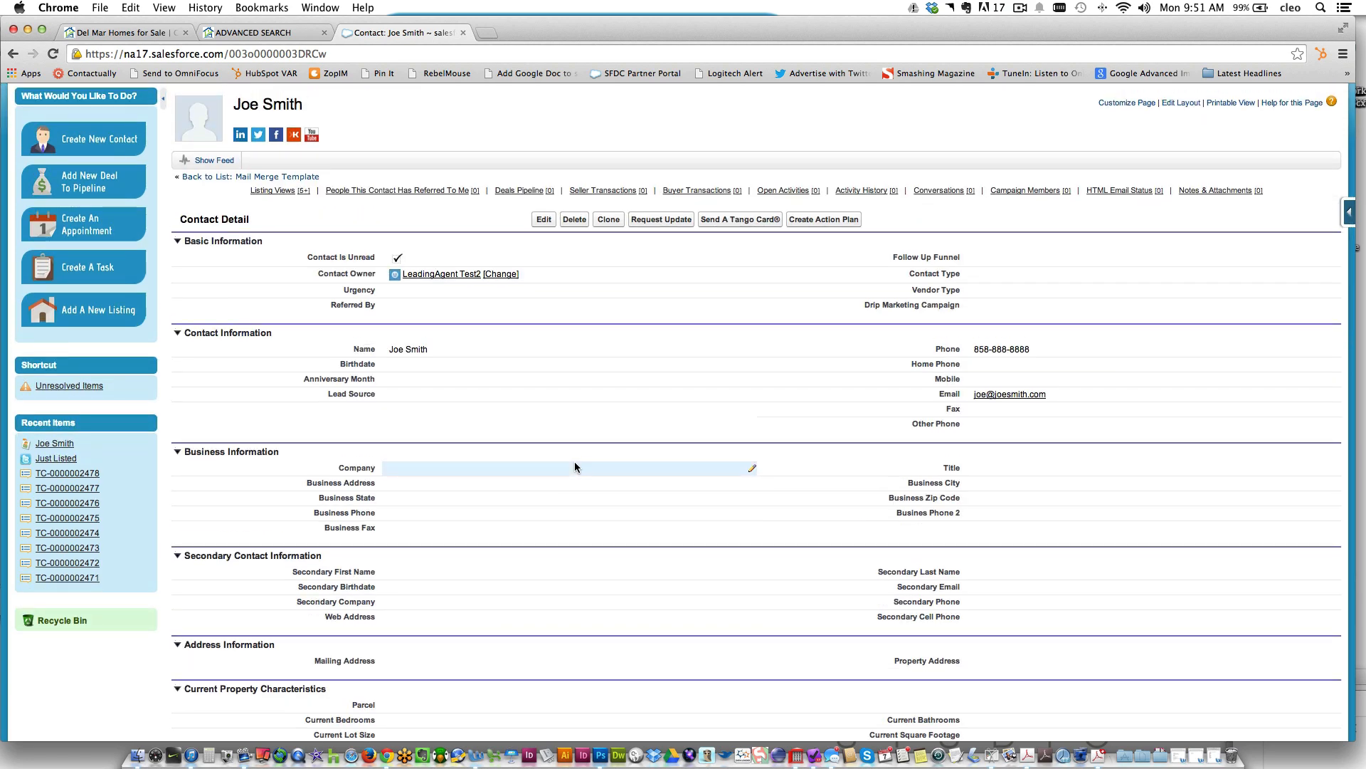
{"action": "scroll", "scroll_direction": "up", "scroll_amount": 3}
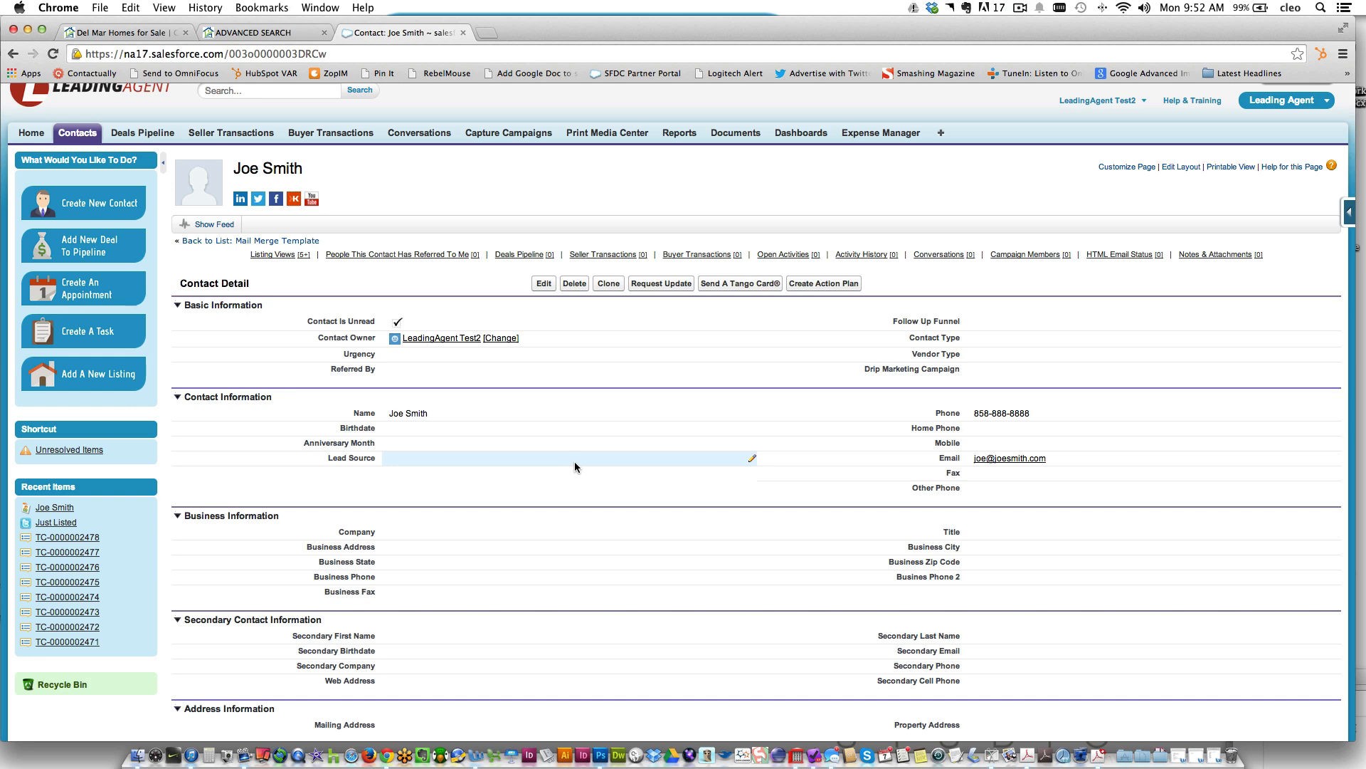
{"action": "scroll", "scroll_direction": "down", "scroll_amount": 3}
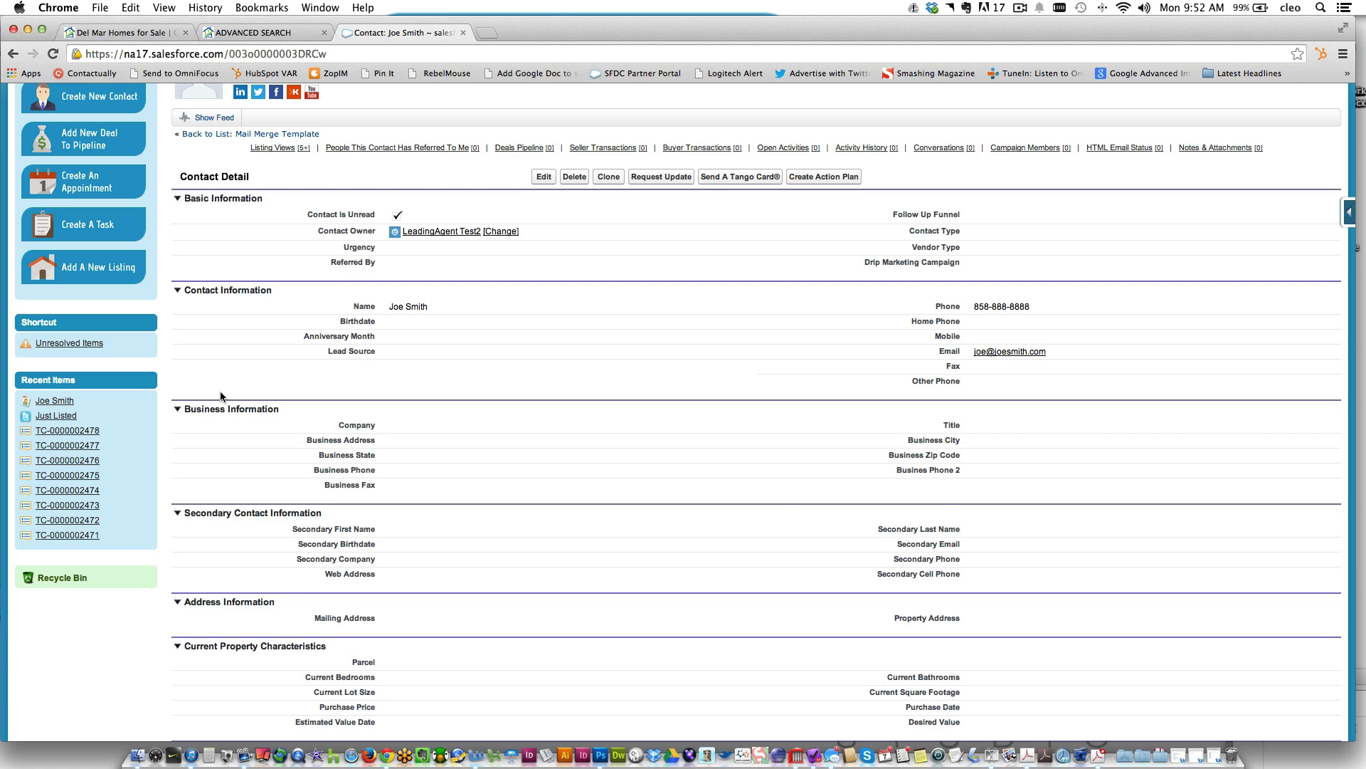
{"action": "scroll", "scroll_direction": "down", "scroll_amount": 3}
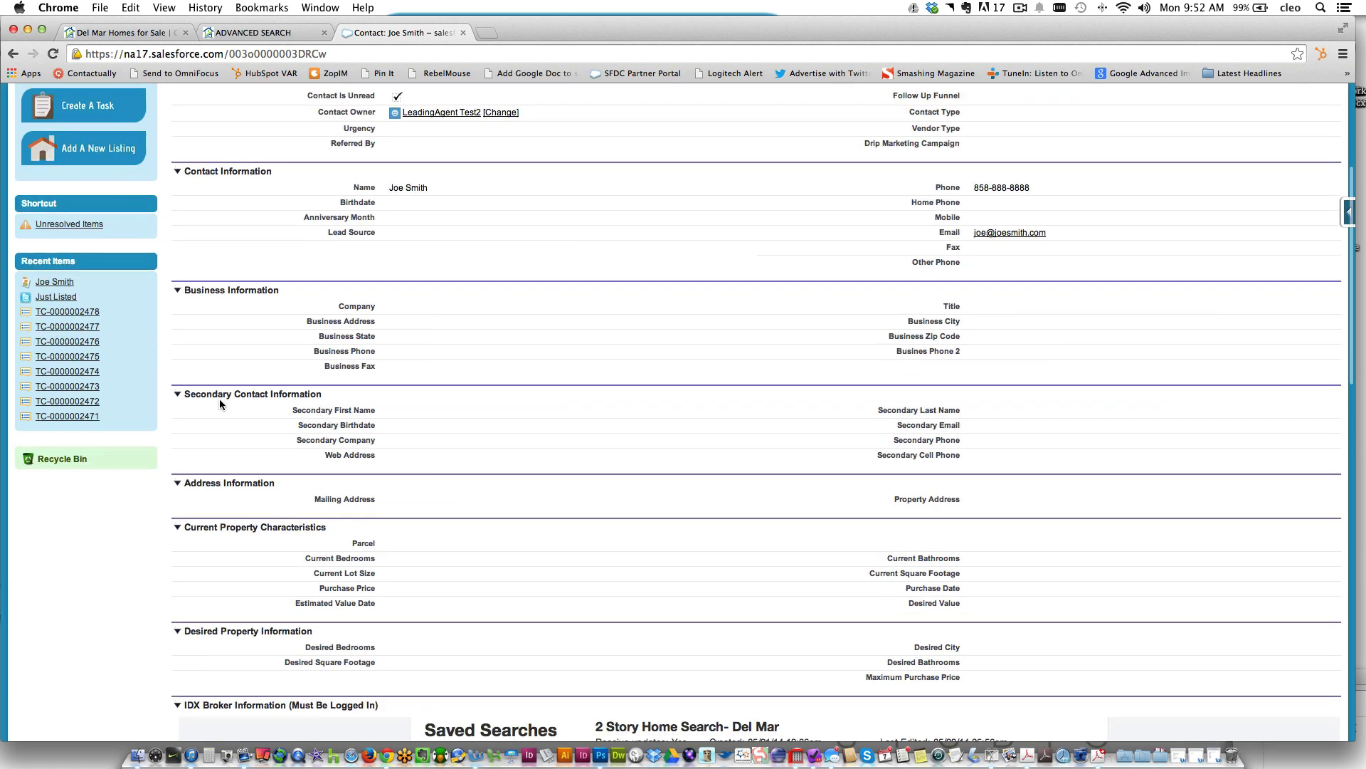
{"action": "scroll", "scroll_direction": "down", "scroll_amount": 3}
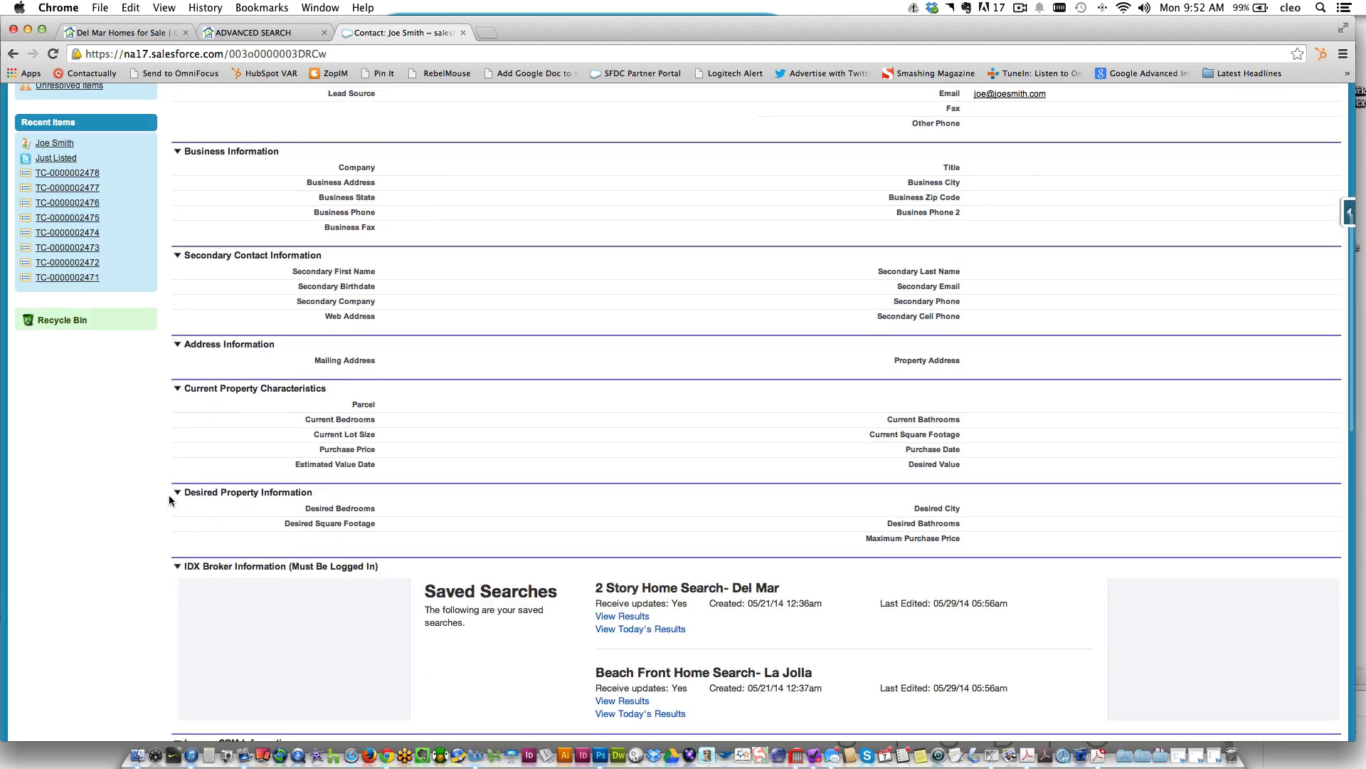
{"action": "scroll", "scroll_direction": "down", "scroll_amount": 3}
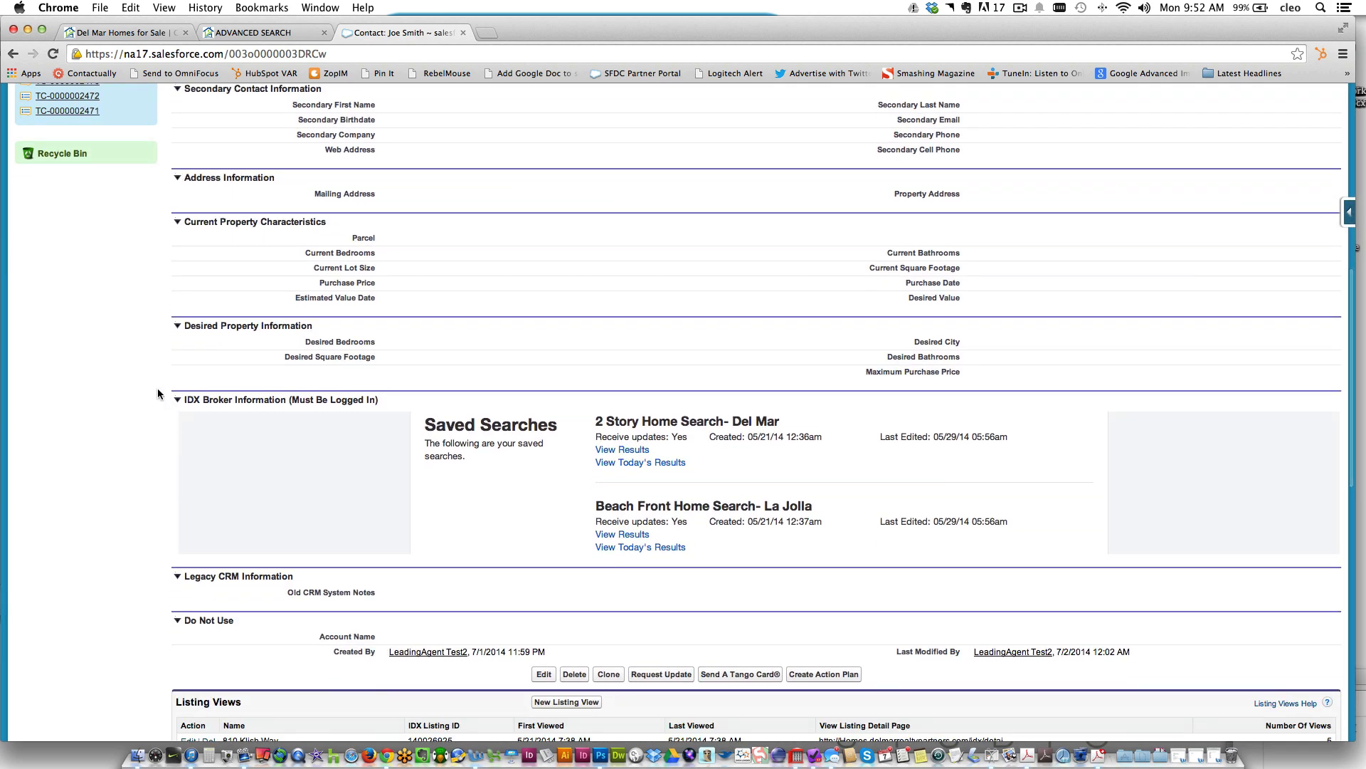
{"action": "mouse_move", "coordinate": [495, 463]}
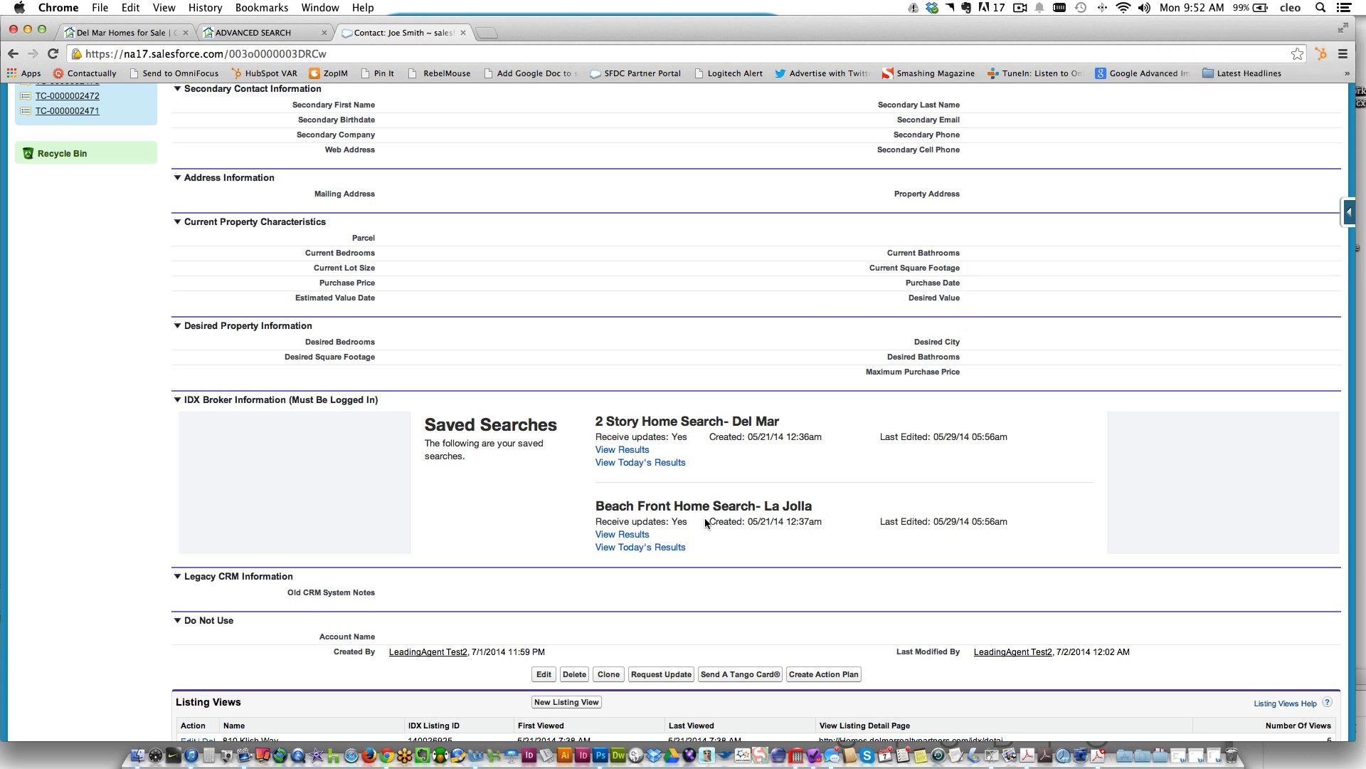
{"action": "scroll", "scroll_direction": "down", "scroll_amount": 3}
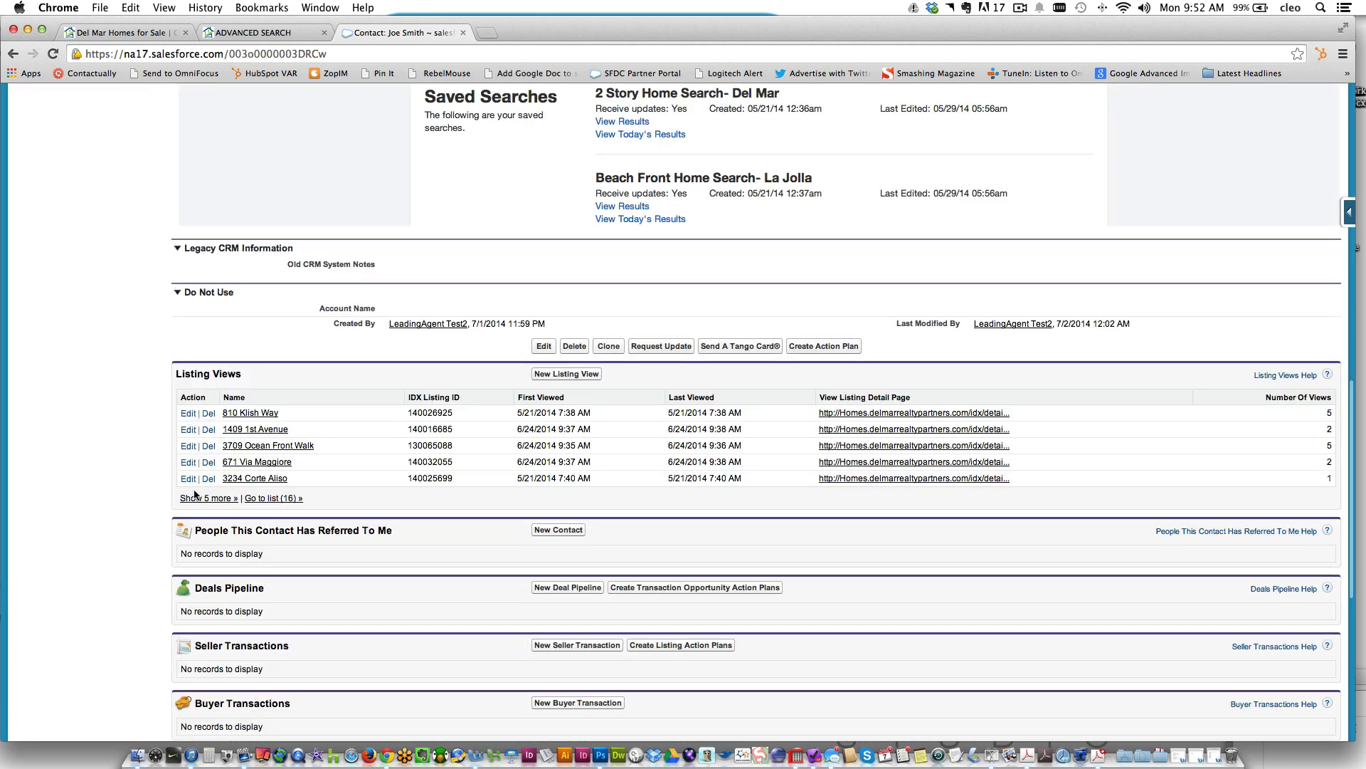
{"action": "mouse_move", "coordinate": [147, 474]}
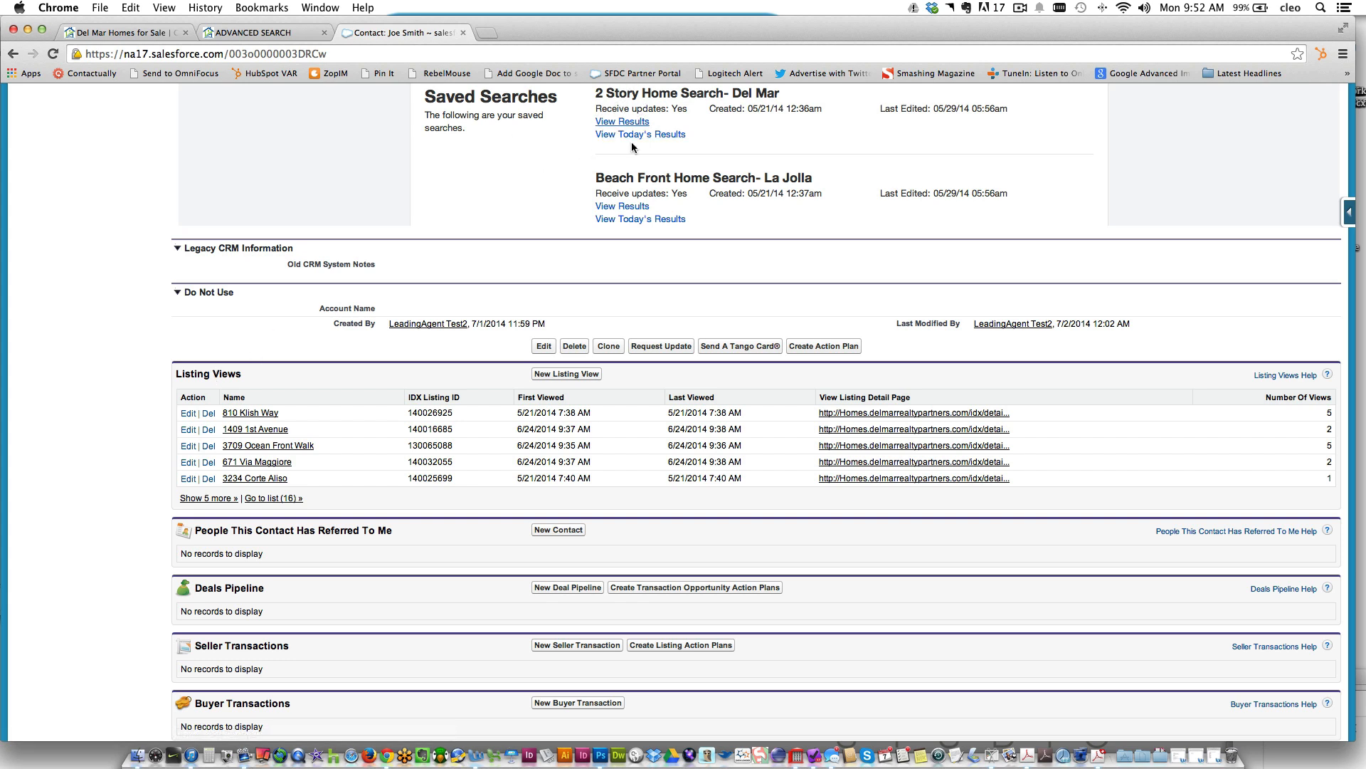
{"action": "mouse_move", "coordinate": [643, 182]}
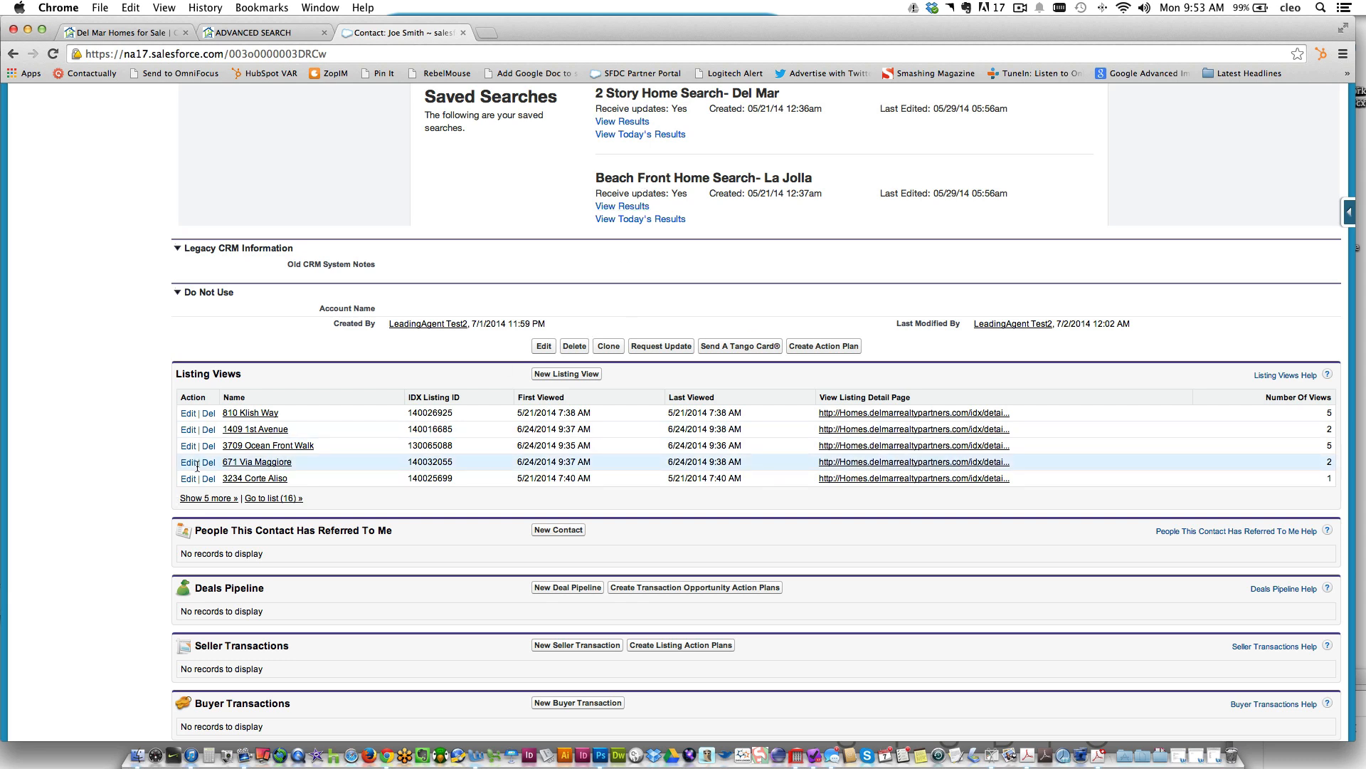
{"action": "mouse_move", "coordinate": [132, 426]}
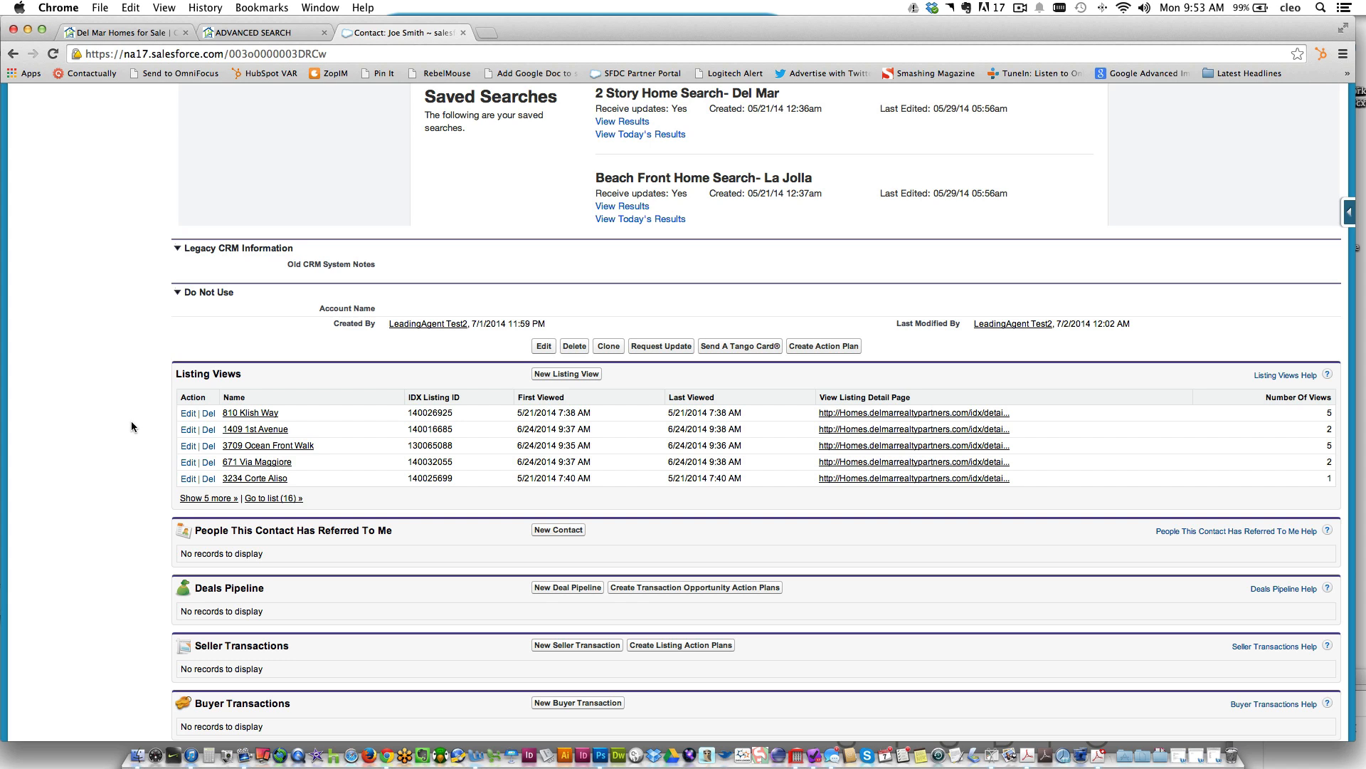
{"action": "mouse_move", "coordinate": [1264, 478]}
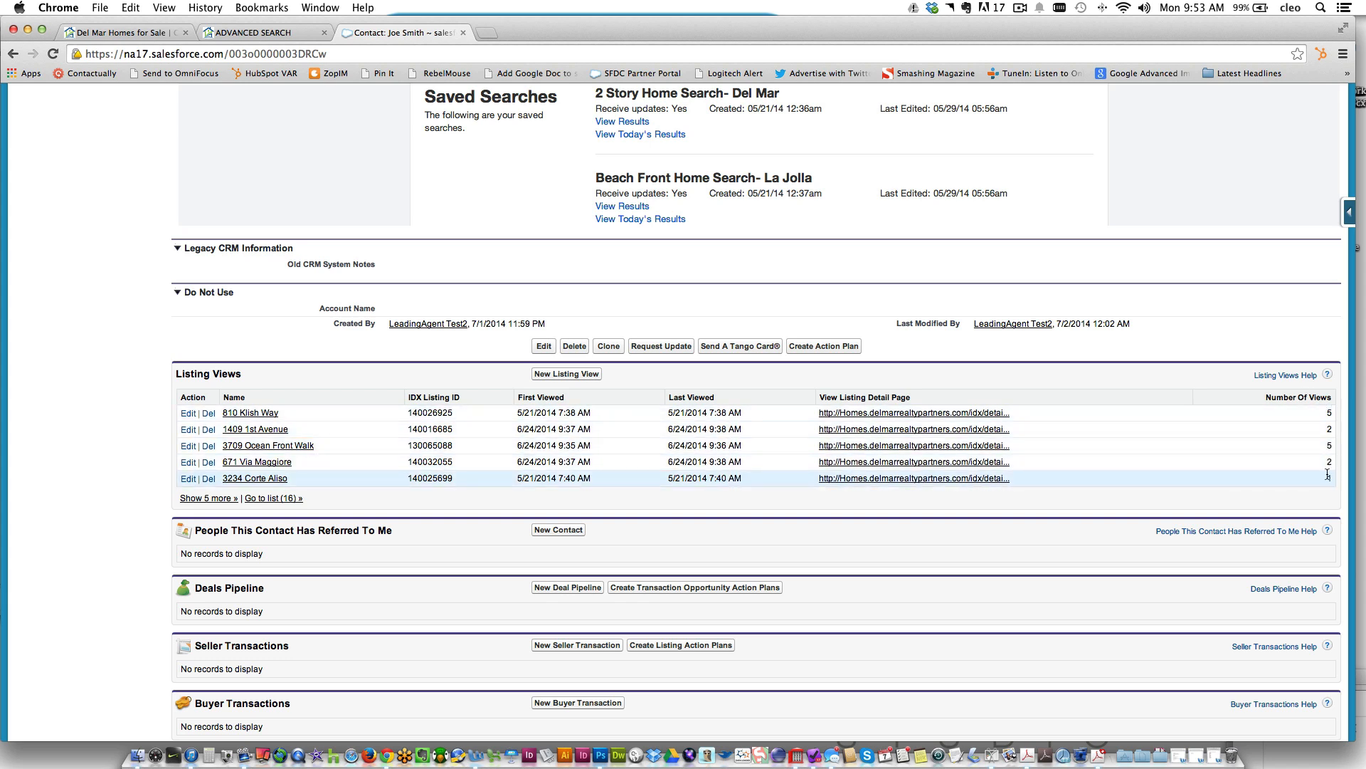
{"action": "mouse_move", "coordinate": [423, 495]}
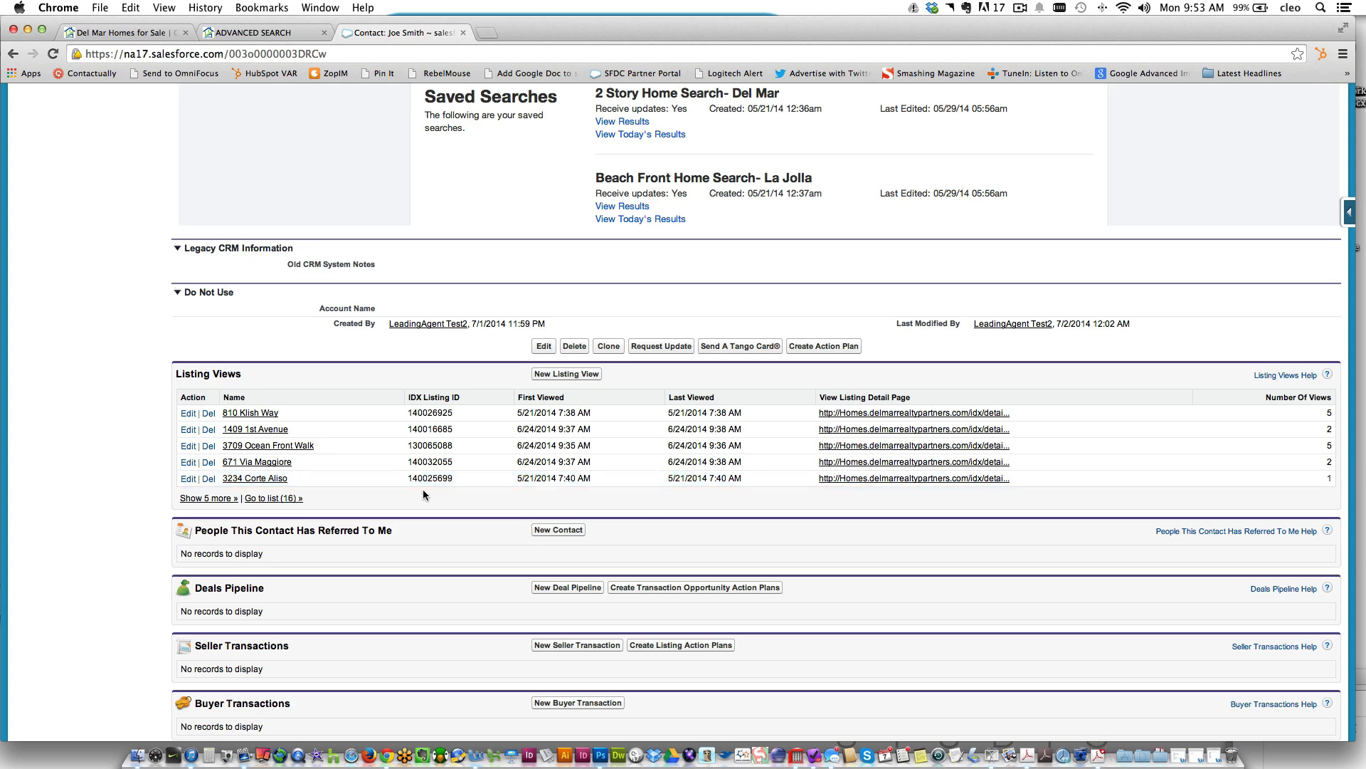
- Open 'Go to list (16)' to show all 16 listings Joe Smith viewed
{"action": "left_click", "coordinate": [271, 498]}
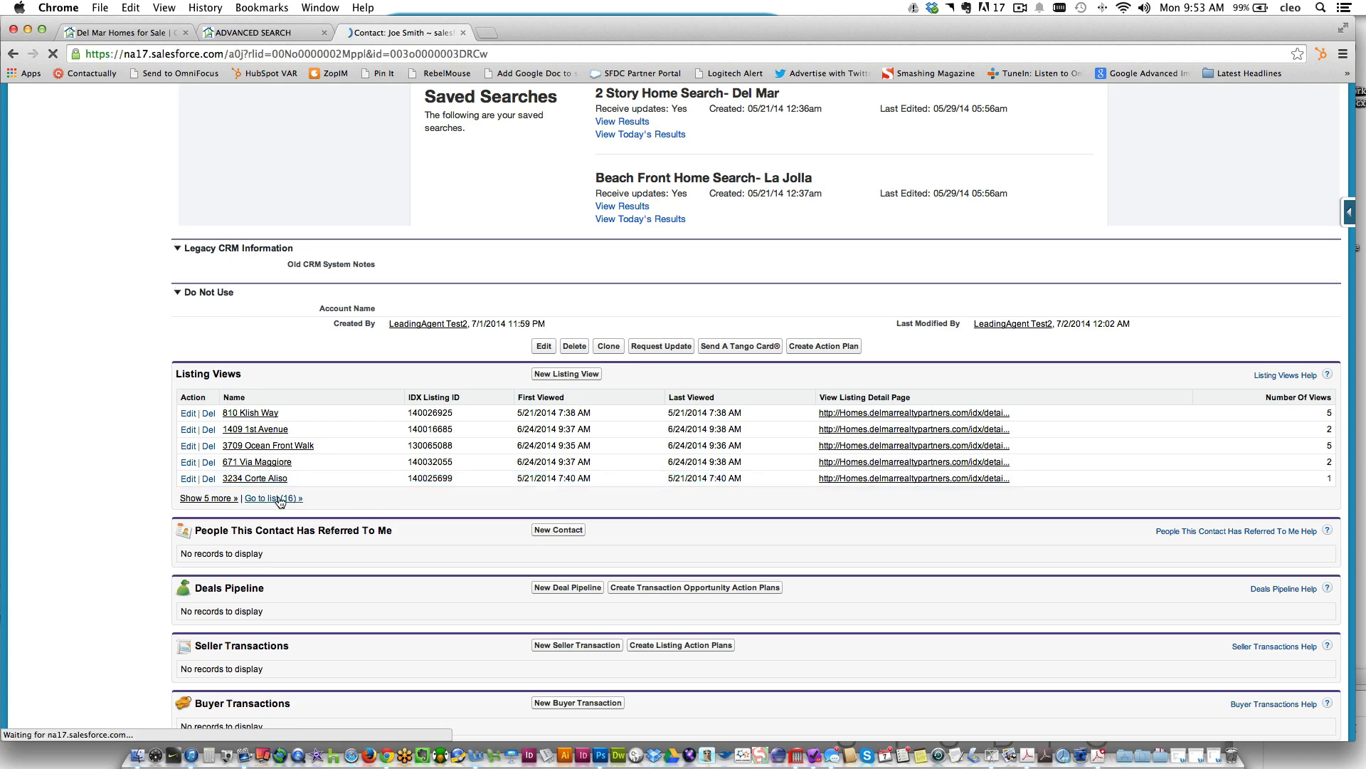
{"action": "left_click", "coordinate": [271, 498]}
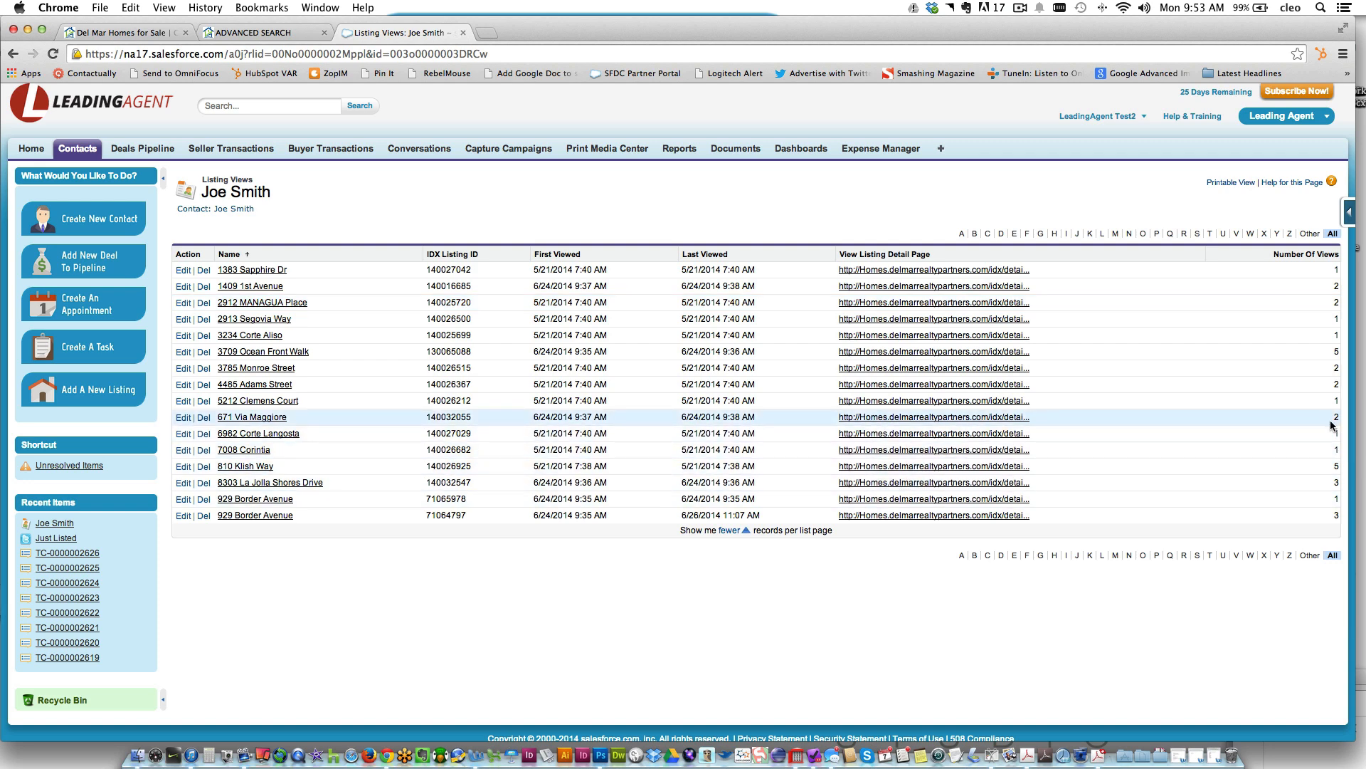
{"action": "mouse_move", "coordinate": [1344, 316]}
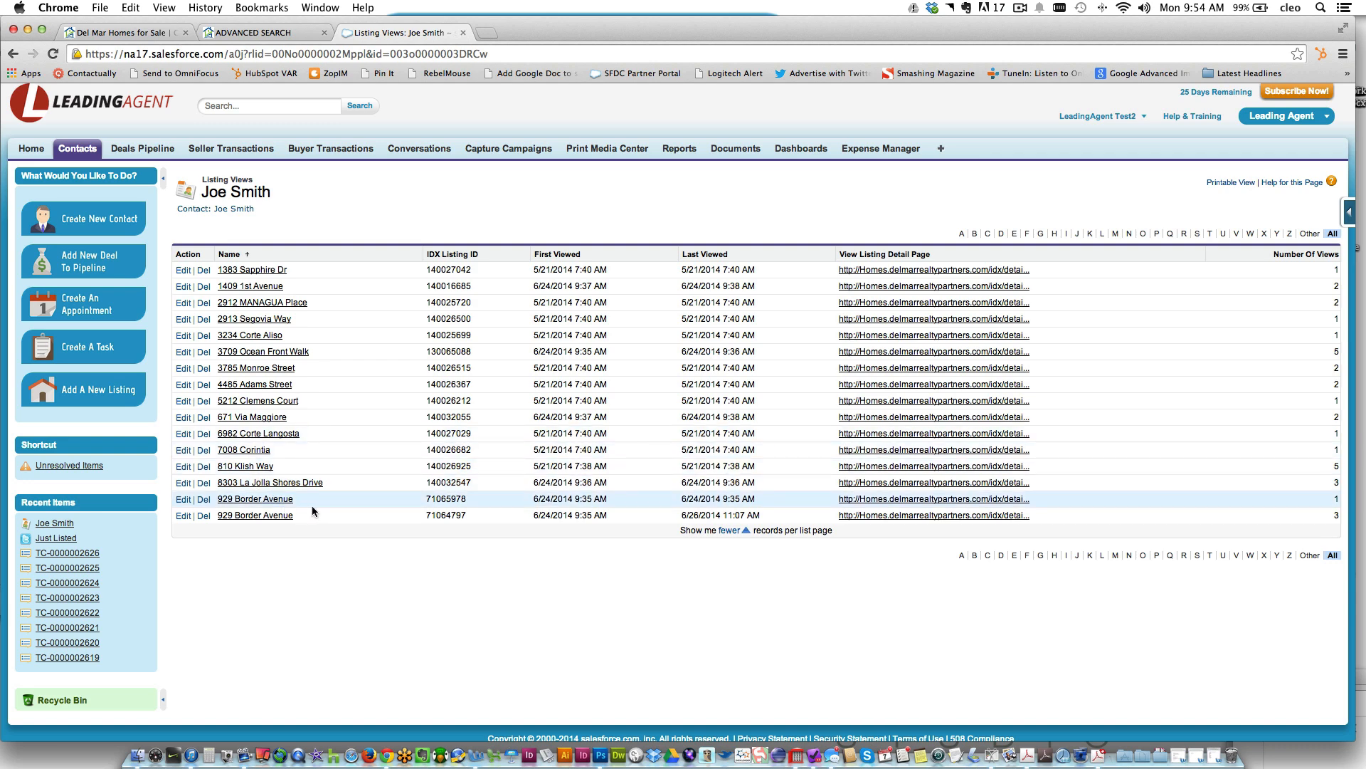
{"action": "mouse_move", "coordinate": [314, 503]}
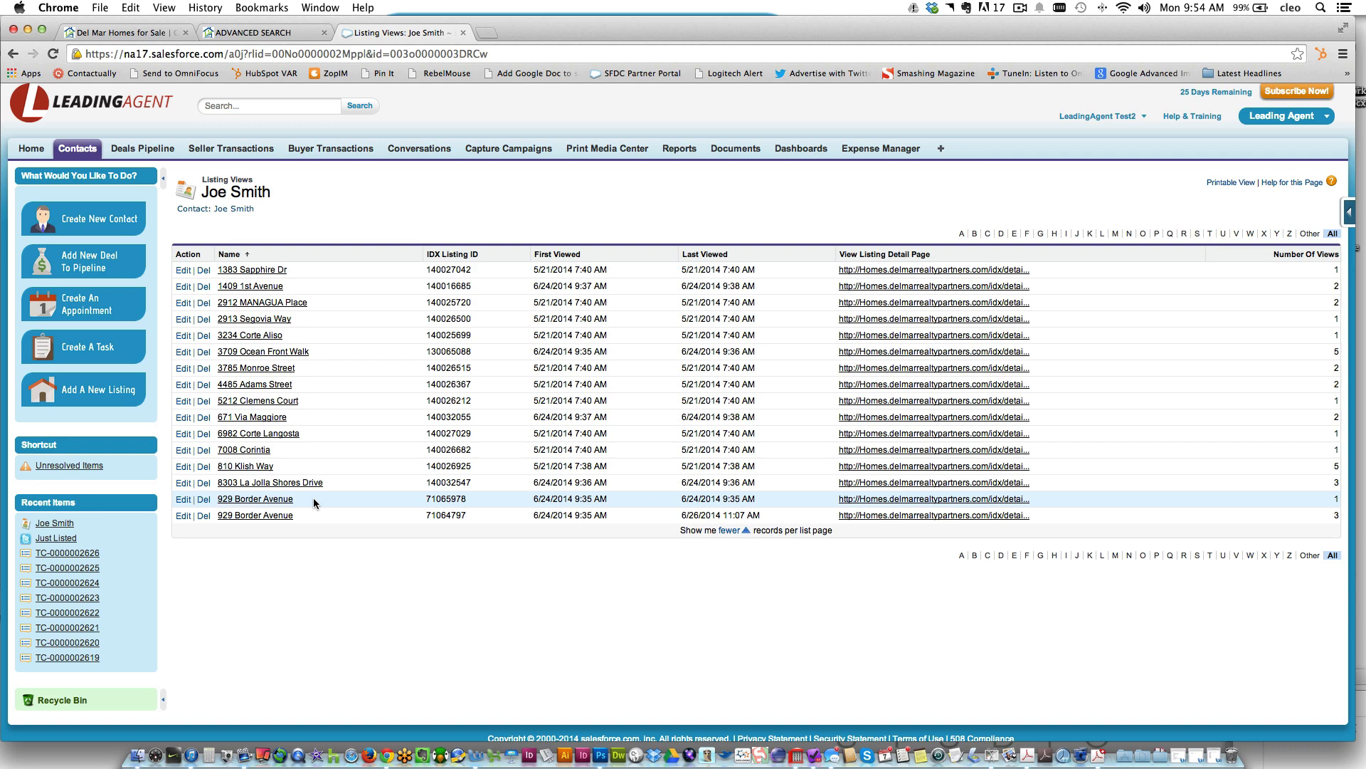
{"action": "mouse_move", "coordinate": [253, 318]}
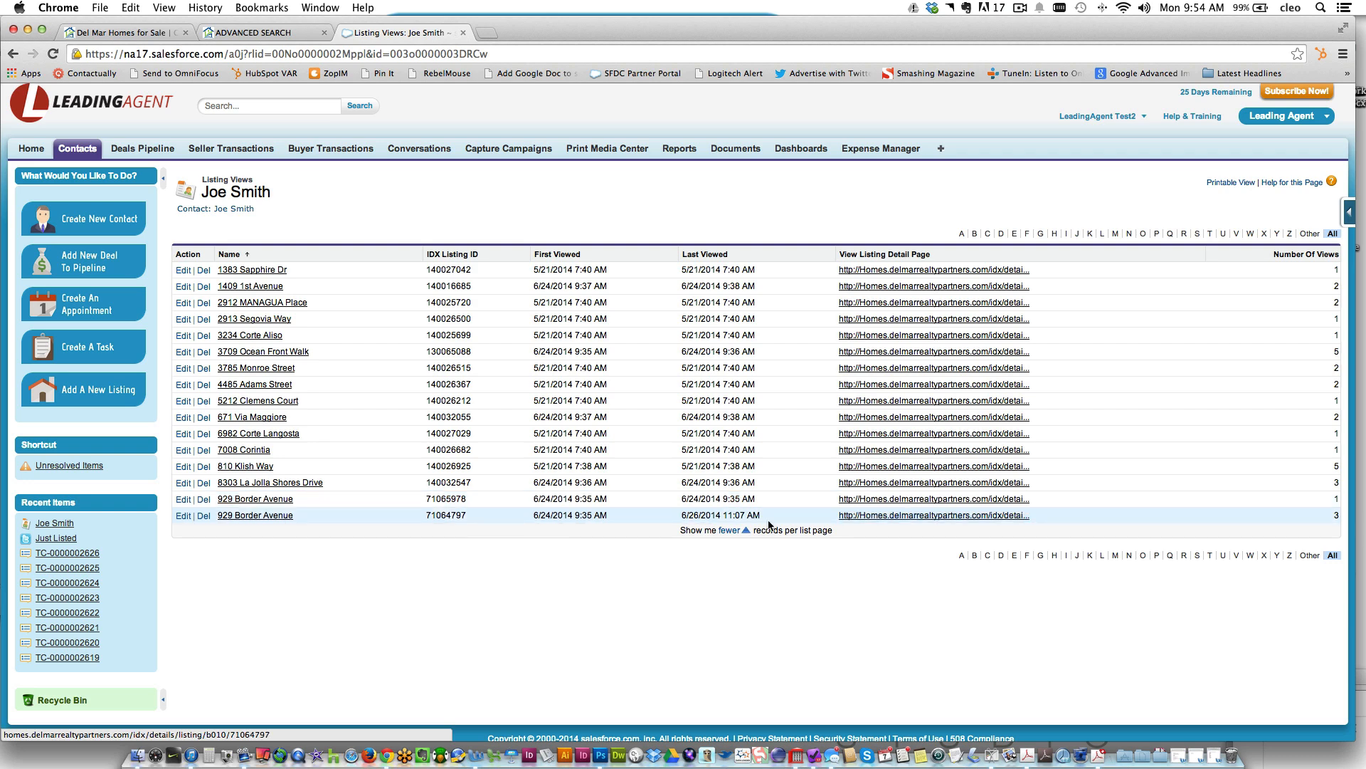
{"action": "mouse_move", "coordinate": [889, 520]}
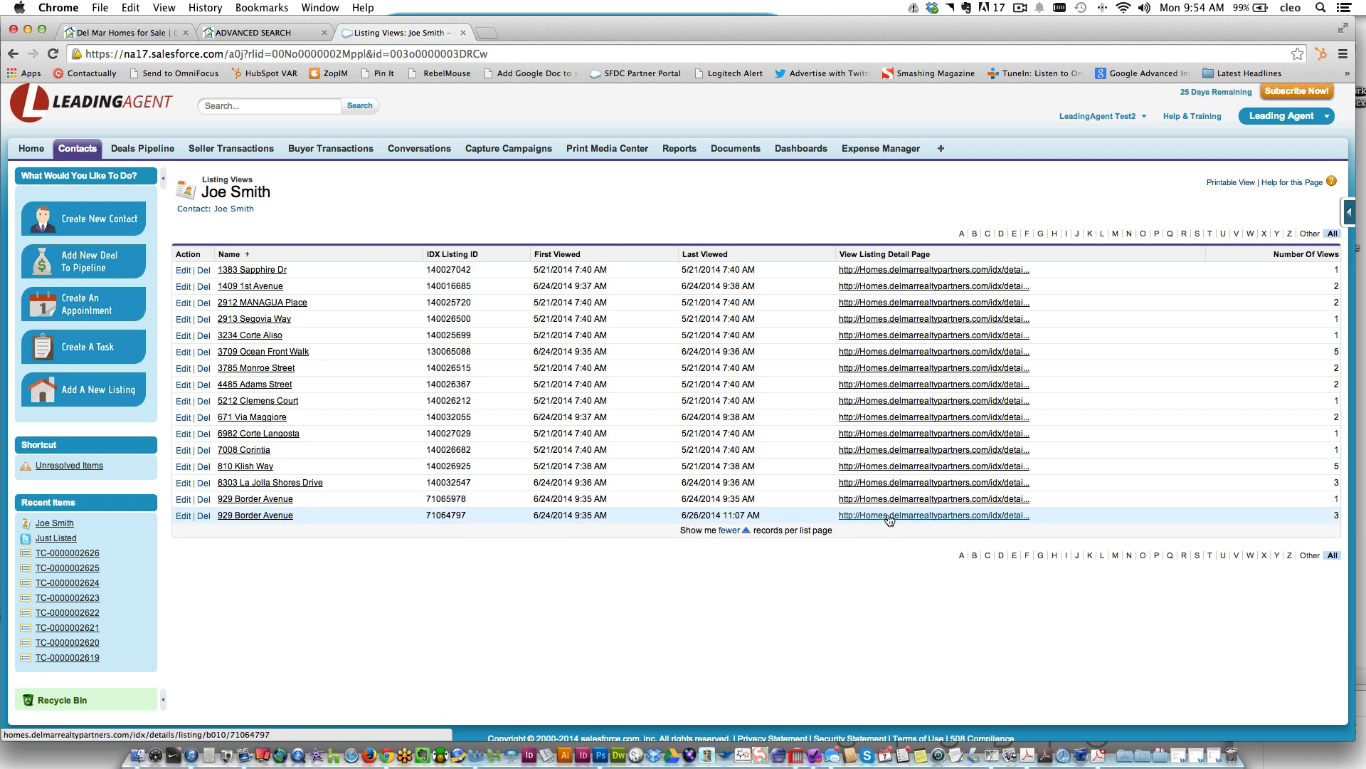
- Open the 929 Border Avenue detail page, then return to the Listing Views tab
{"action": "left_click", "coordinate": [931, 515]}
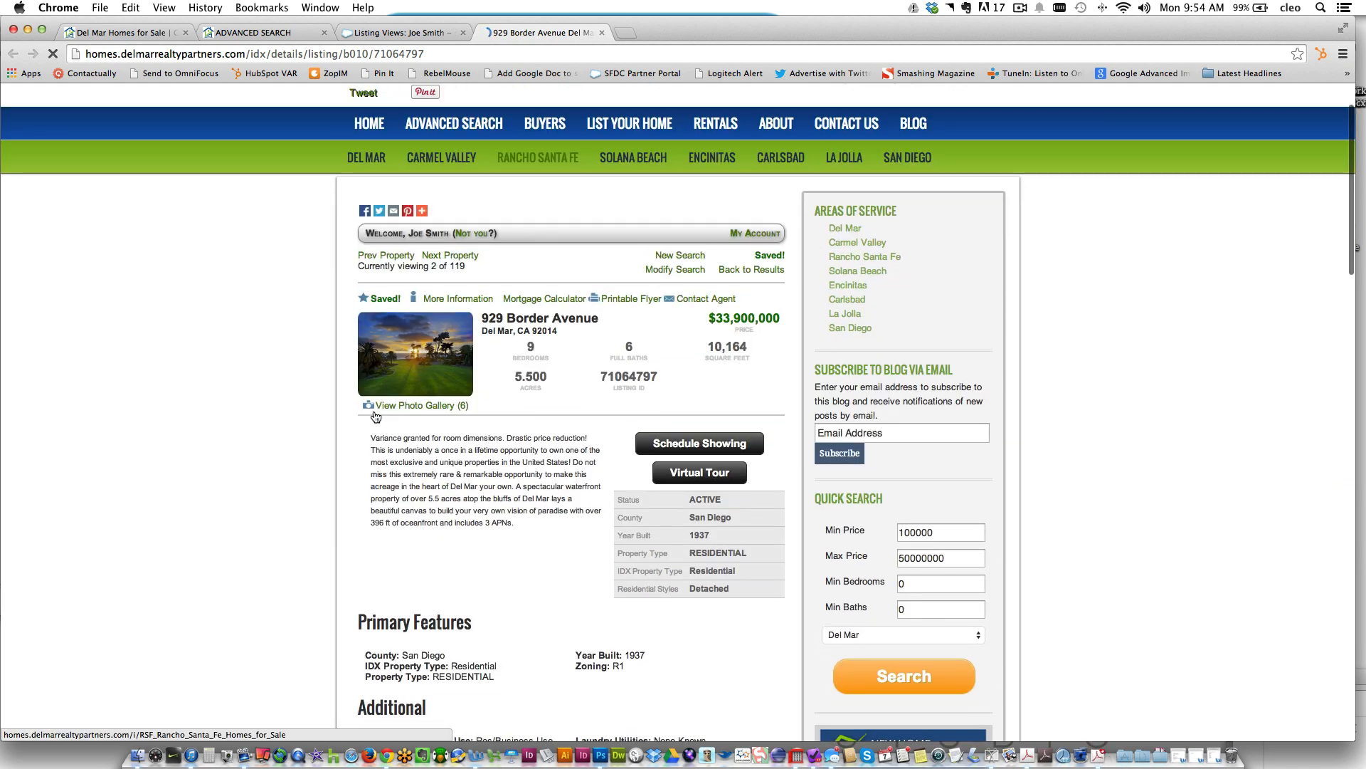
{"action": "left_click", "coordinate": [400, 32]}
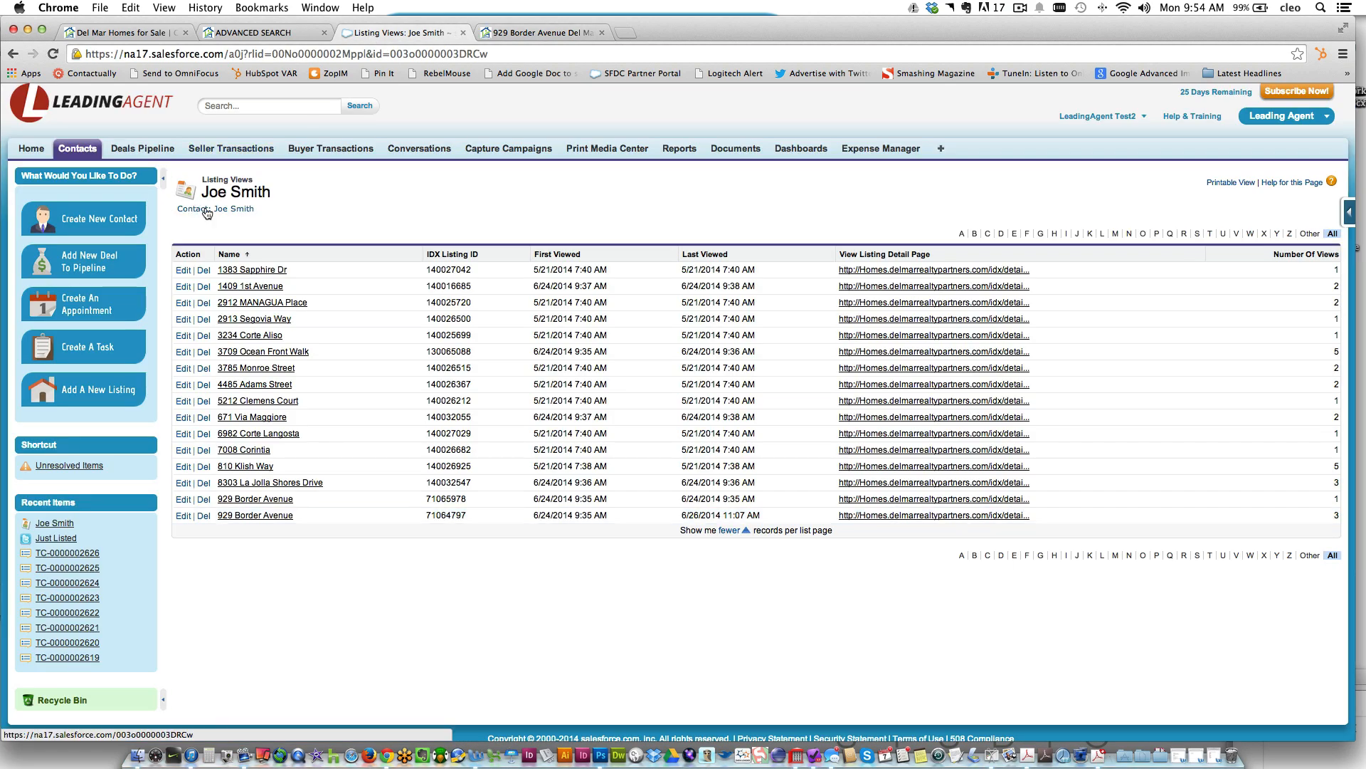
- Return to Joe Smith's contact record and scroll through his Saved Searches panel
{"action": "left_click", "coordinate": [214, 208]}
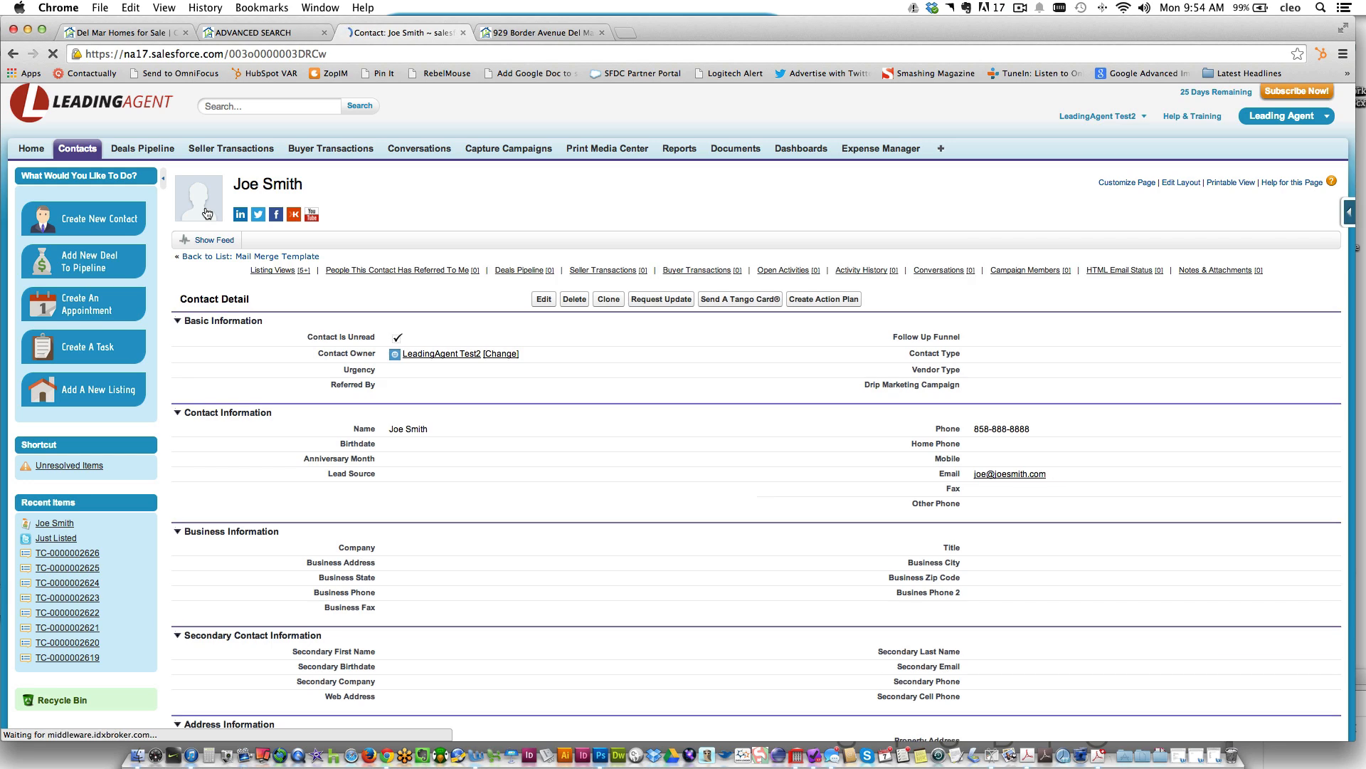
{"action": "mouse_move", "coordinate": [236, 356]}
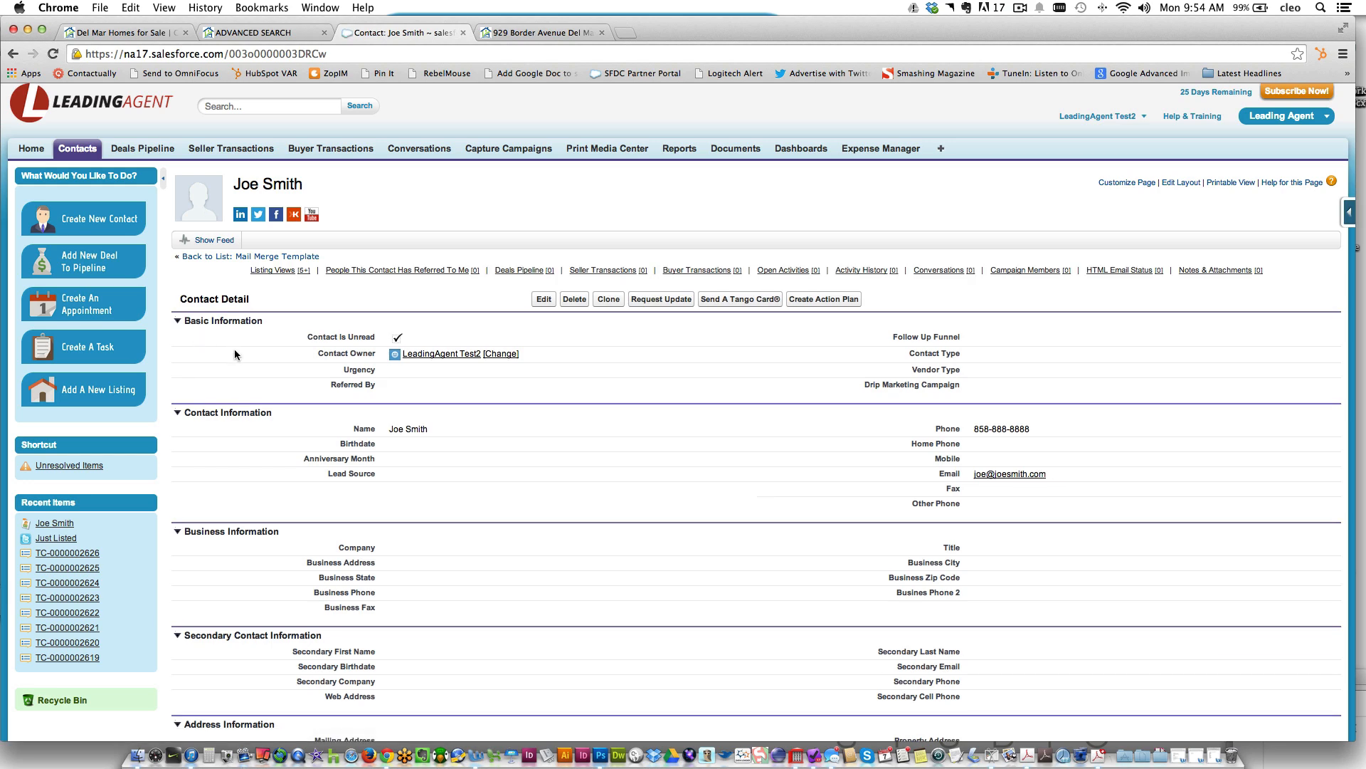
{"action": "scroll", "scroll_direction": "down", "scroll_amount": 3}
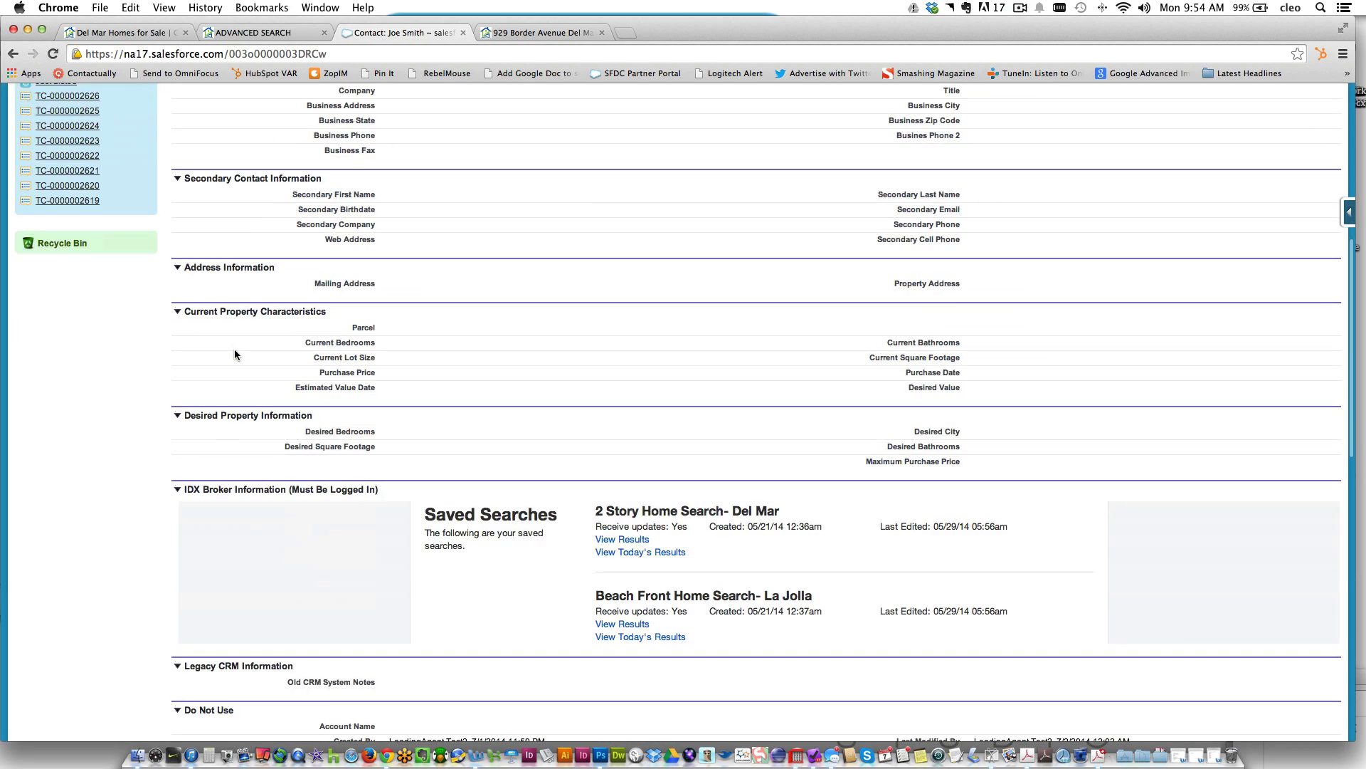
{"action": "scroll", "scroll_direction": "down", "scroll_amount": 3}
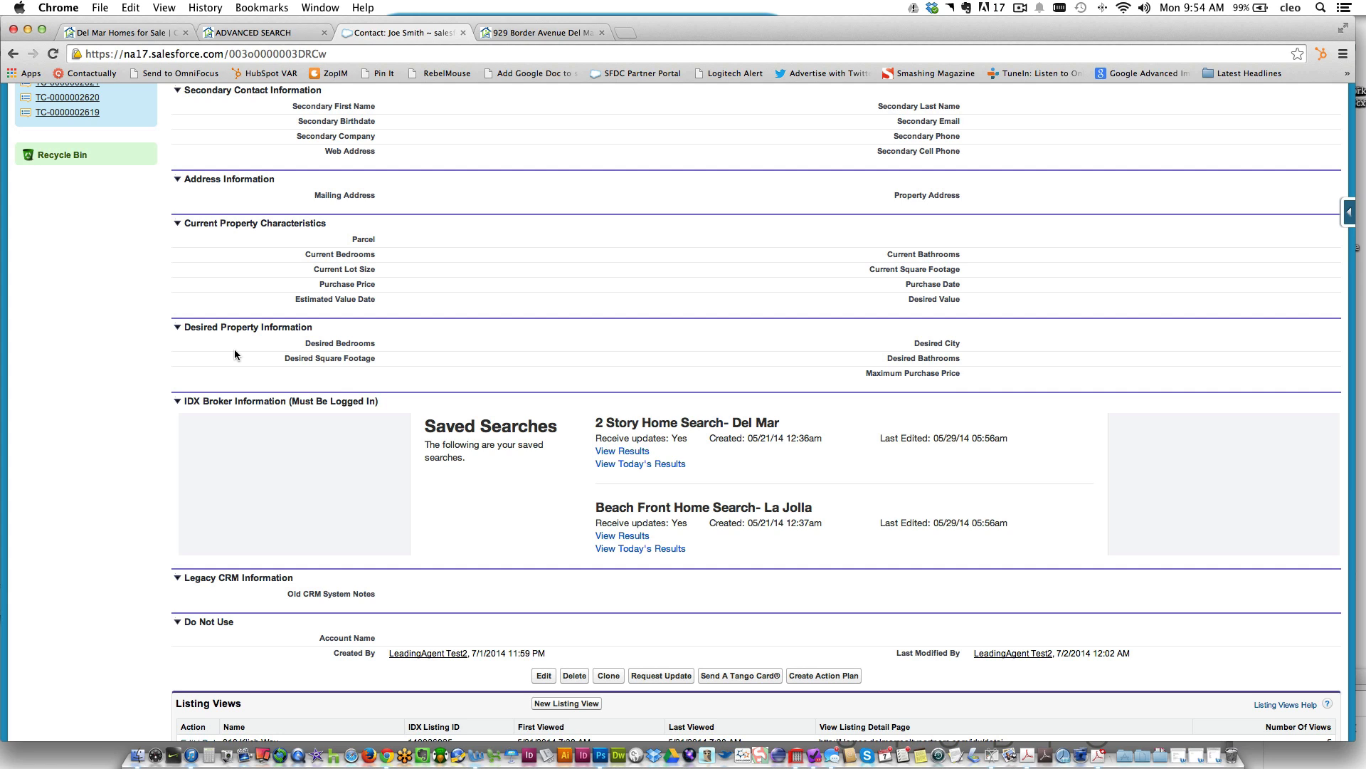
{"action": "mouse_move", "coordinate": [418, 479]}
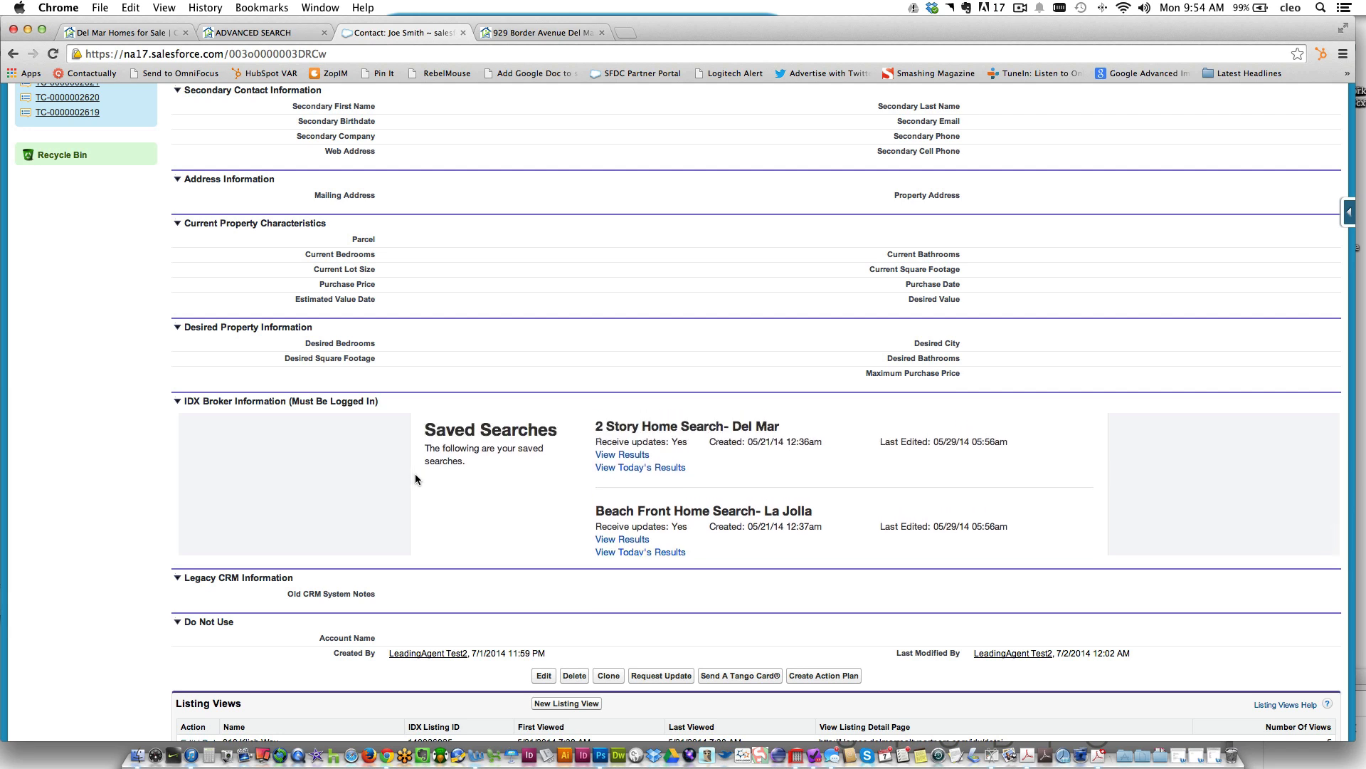
{"action": "scroll", "scroll_direction": "down", "scroll_amount": 3}
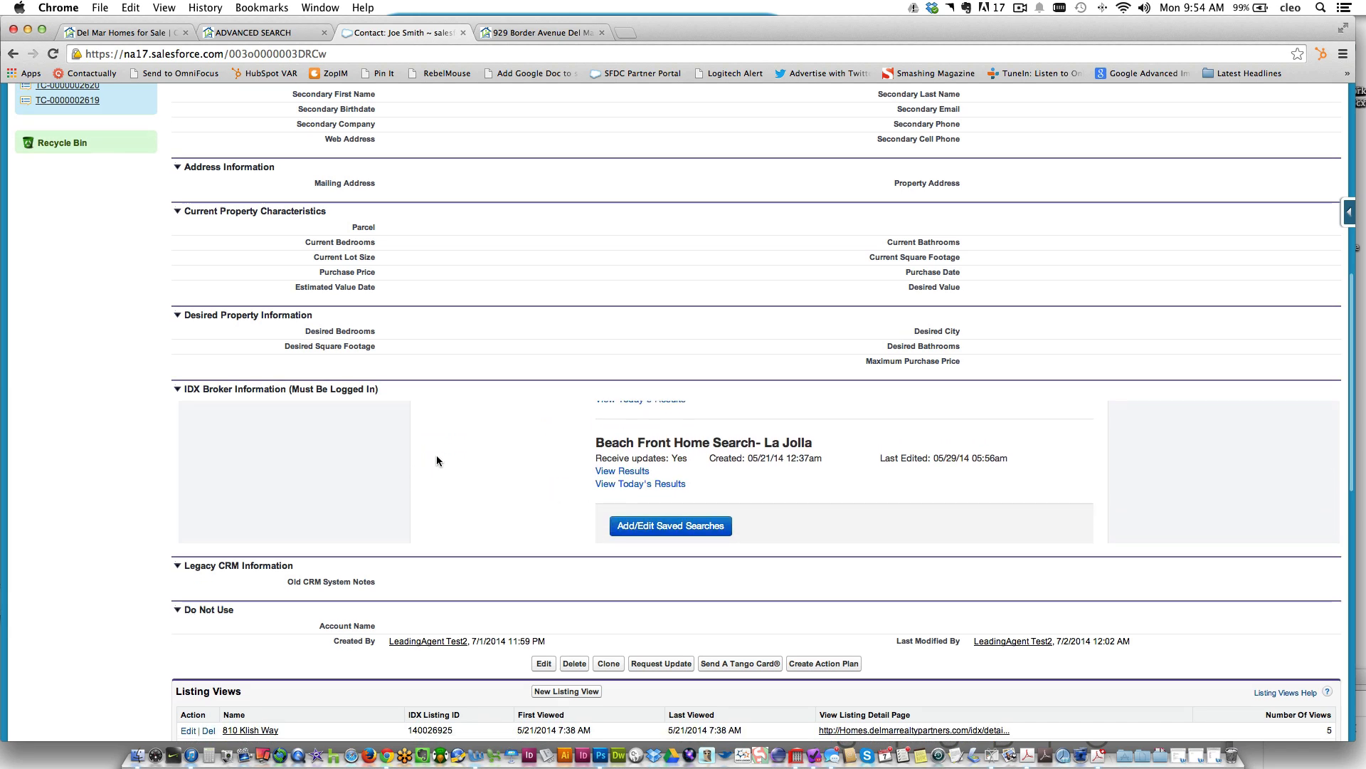
{"action": "mouse_move", "coordinate": [613, 607]}
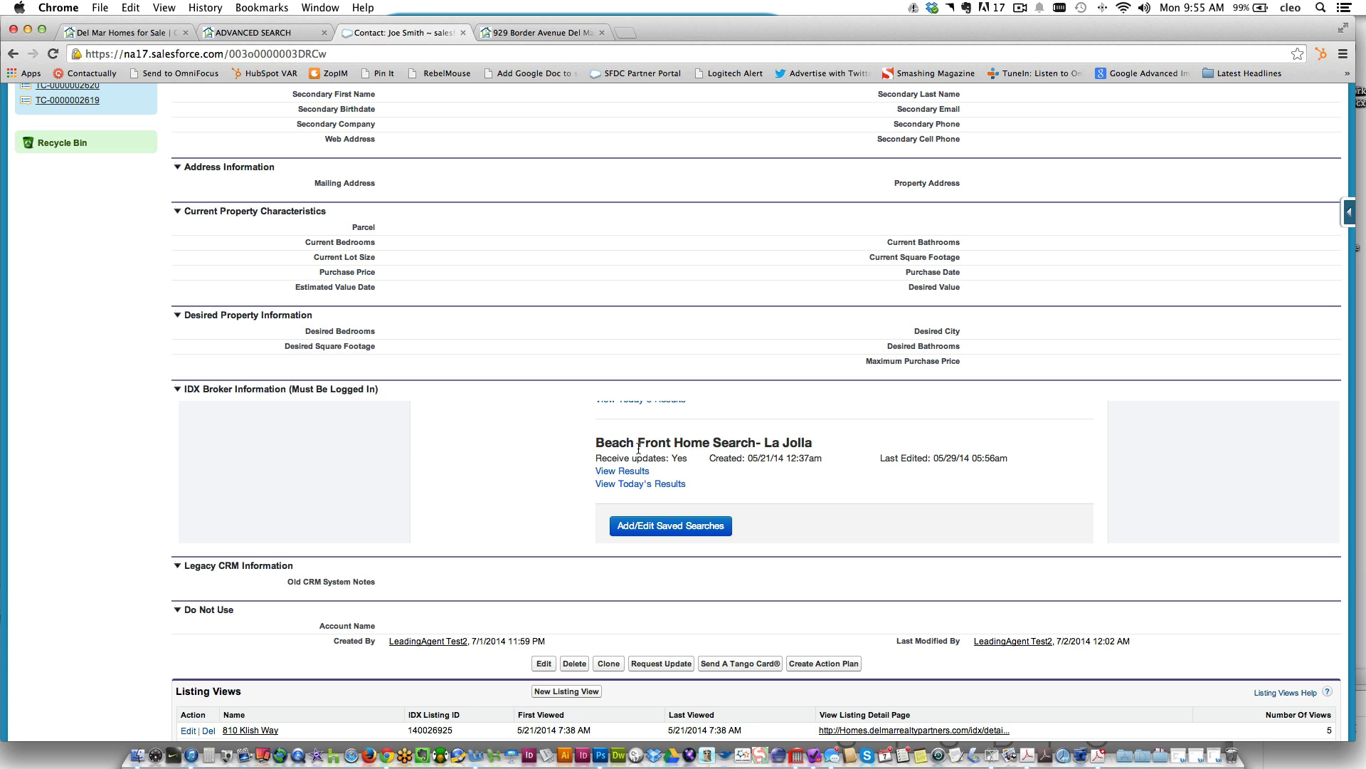
{"action": "mouse_move", "coordinate": [670, 526]}
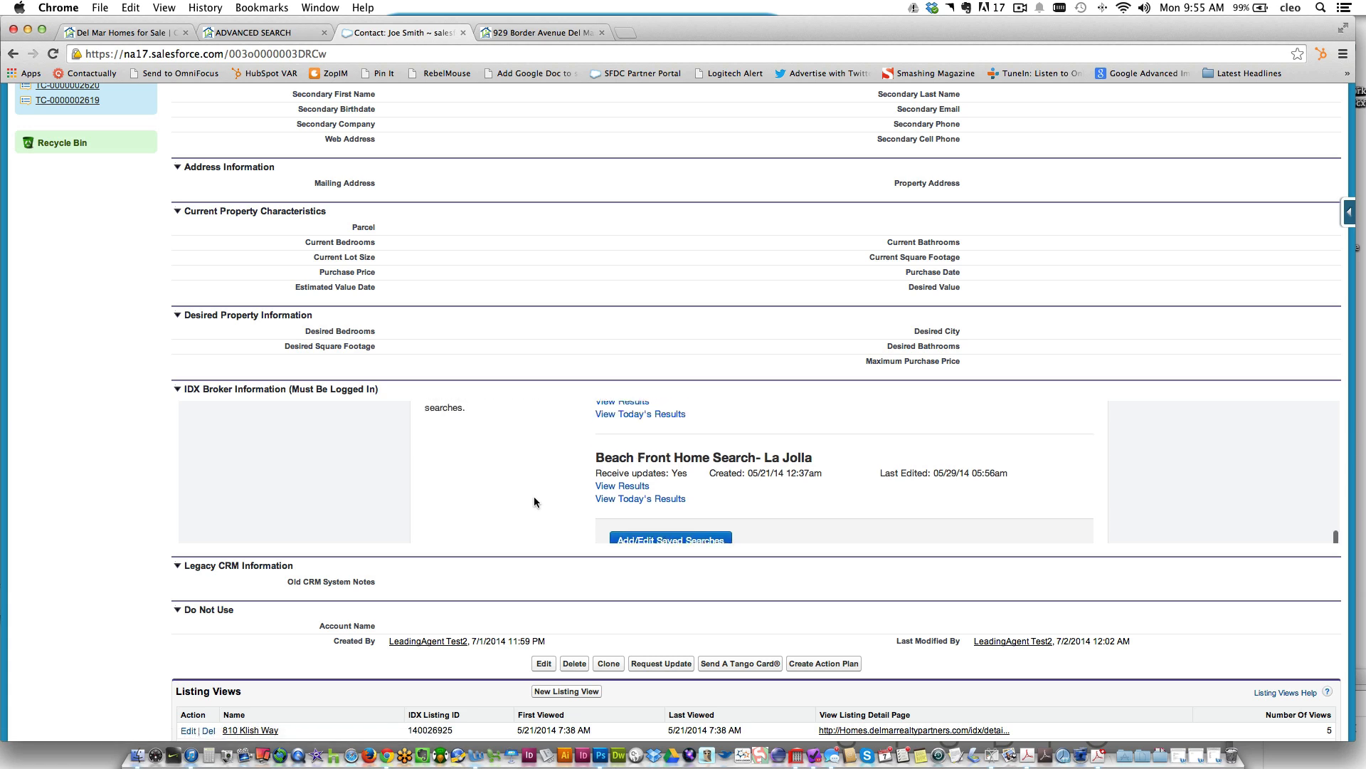
{"action": "scroll", "scroll_direction": "up", "scroll_amount": 3}
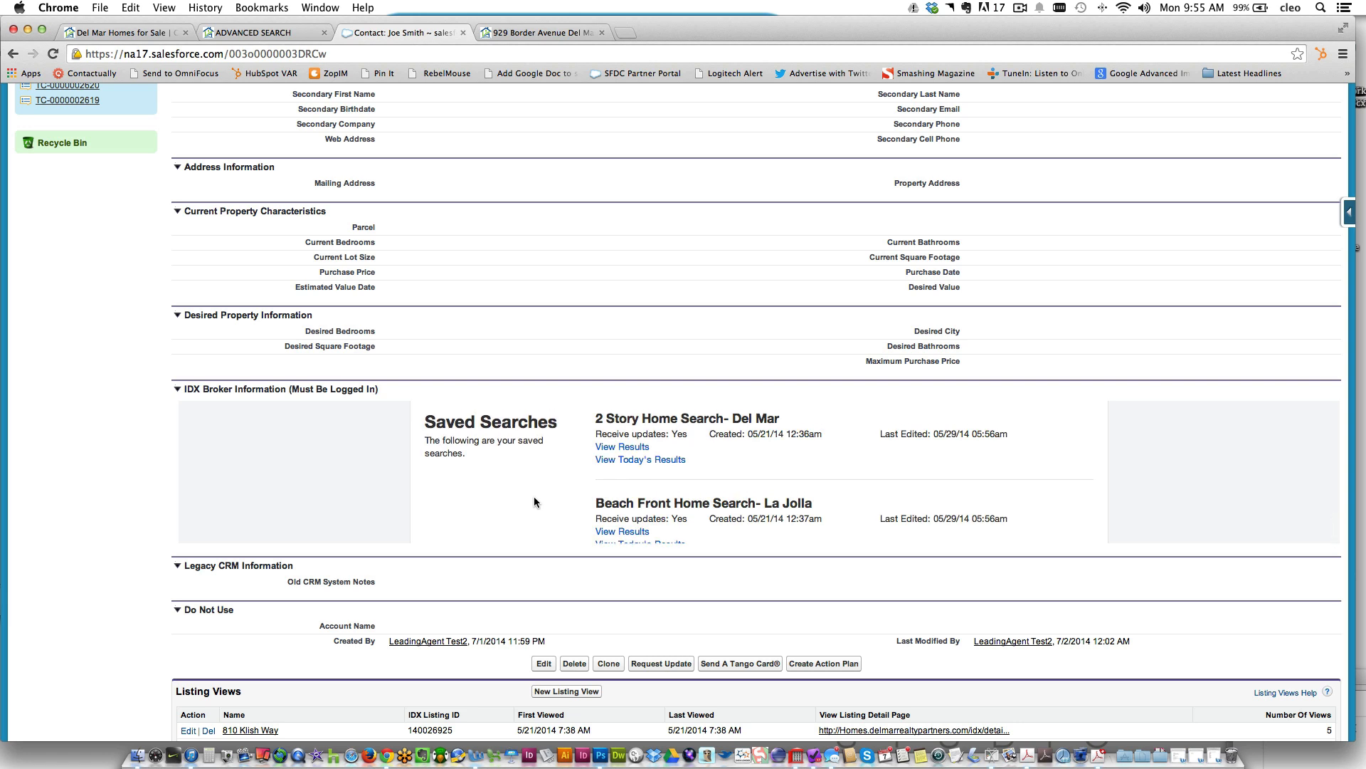
{"action": "mouse_move", "coordinate": [504, 483]}
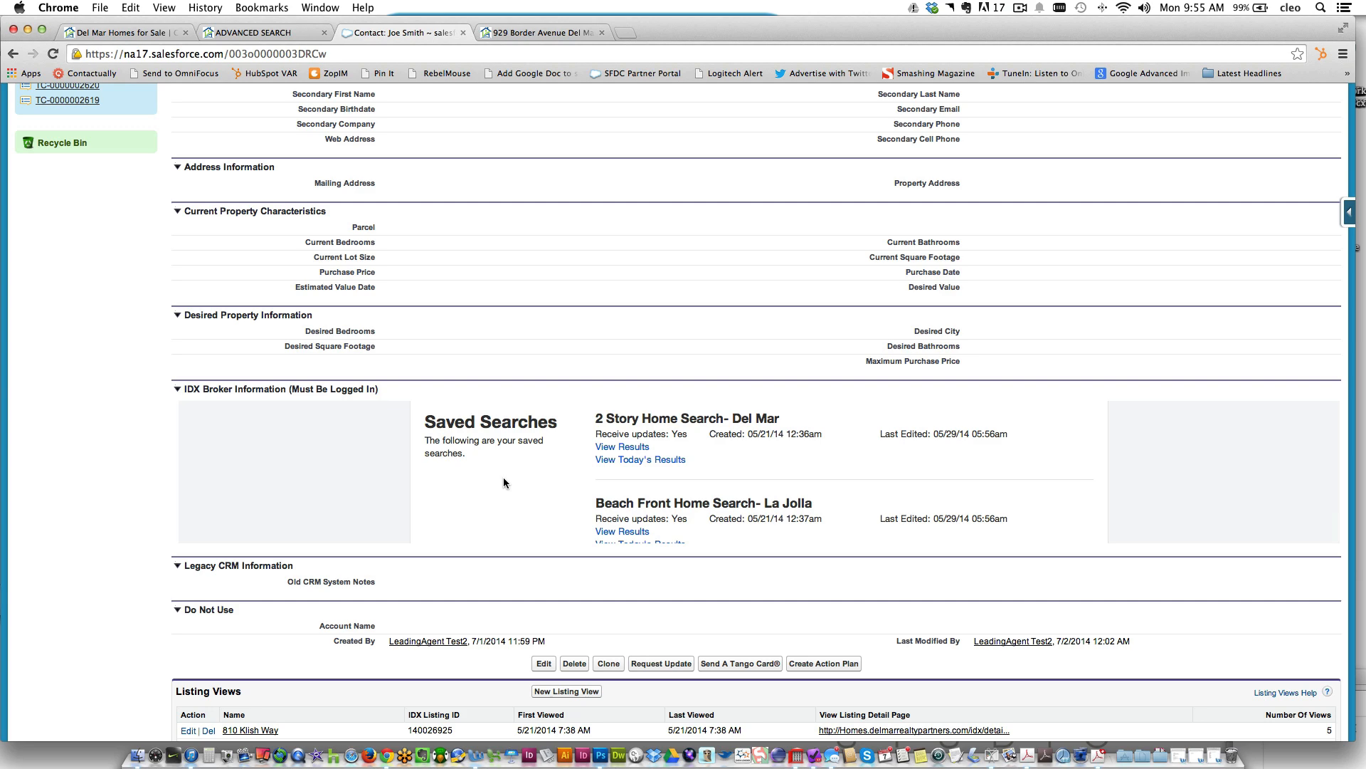
{"action": "scroll", "scroll_direction": "up", "scroll_amount": 3}
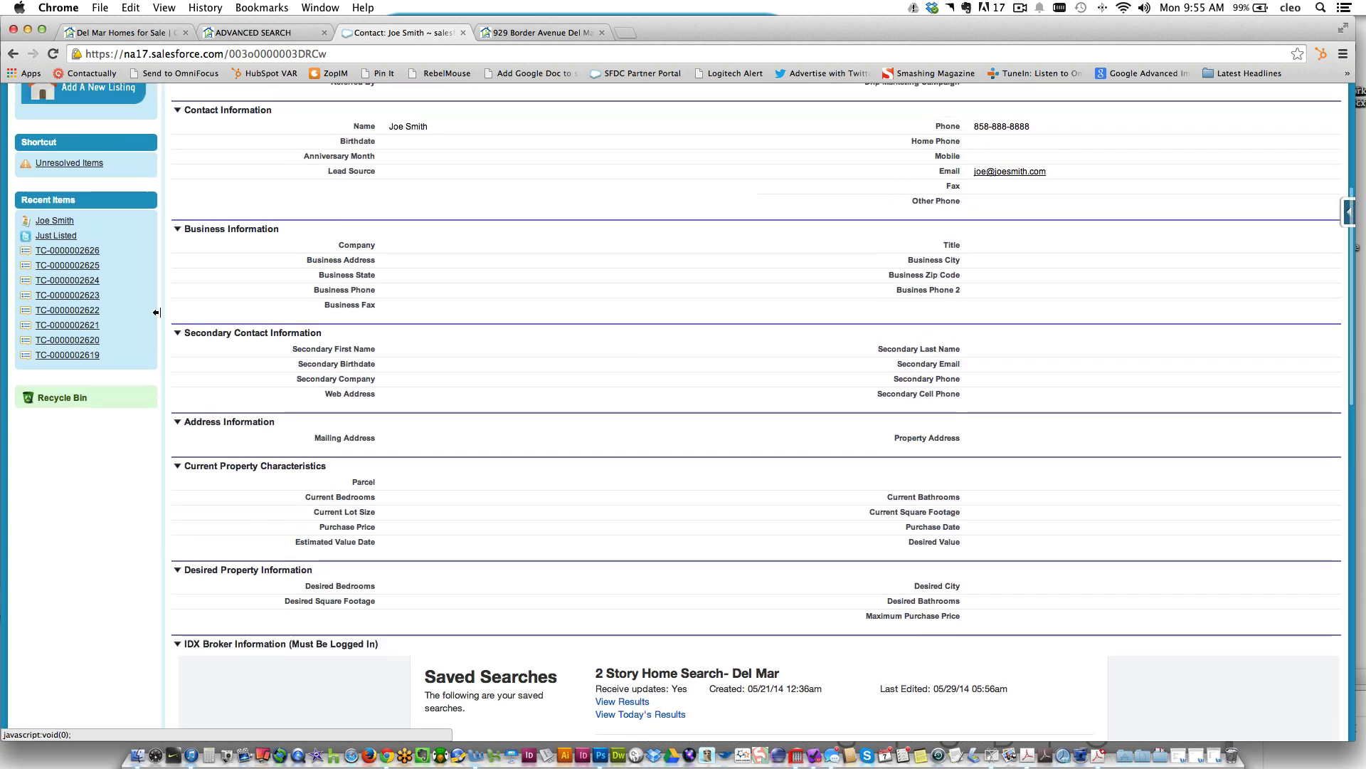
{"action": "scroll", "scroll_direction": "up", "scroll_amount": 3}
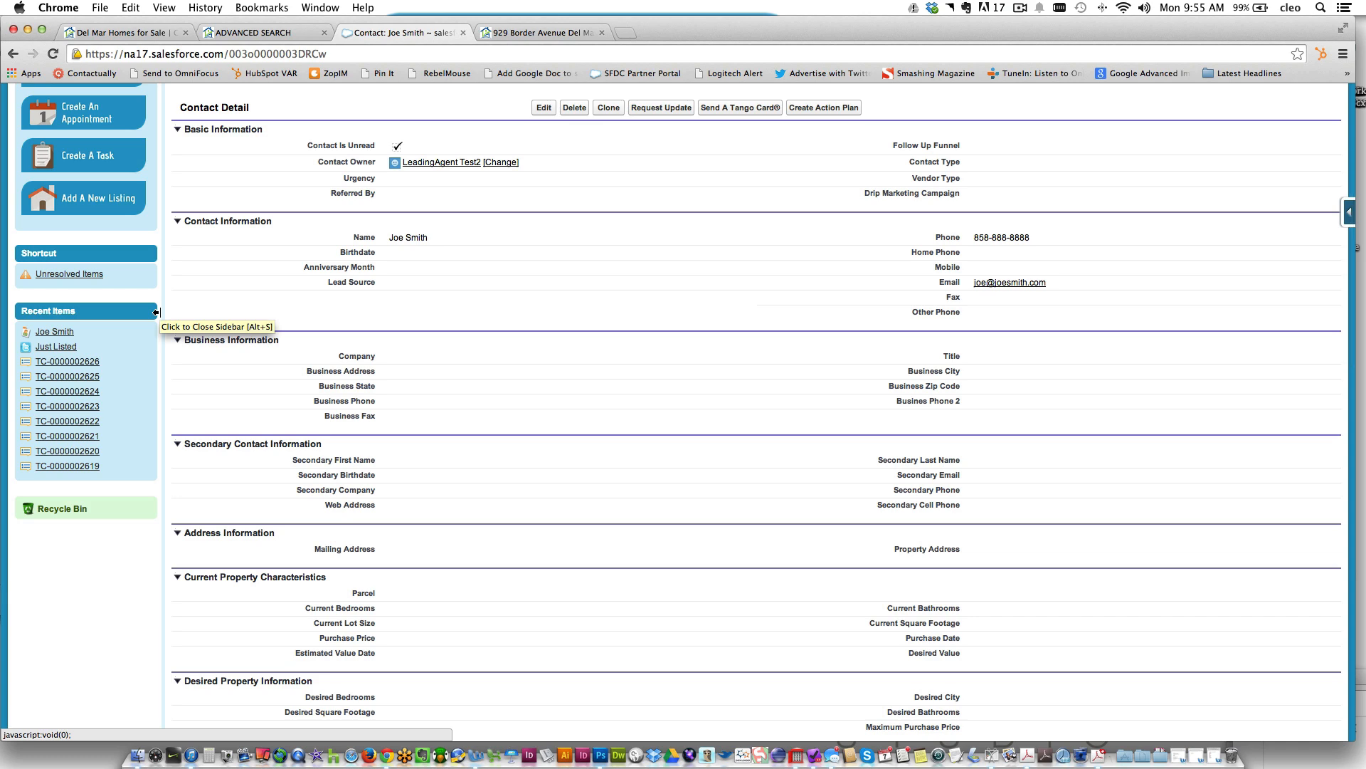
{"action": "scroll", "scroll_direction": "up", "scroll_amount": 3}
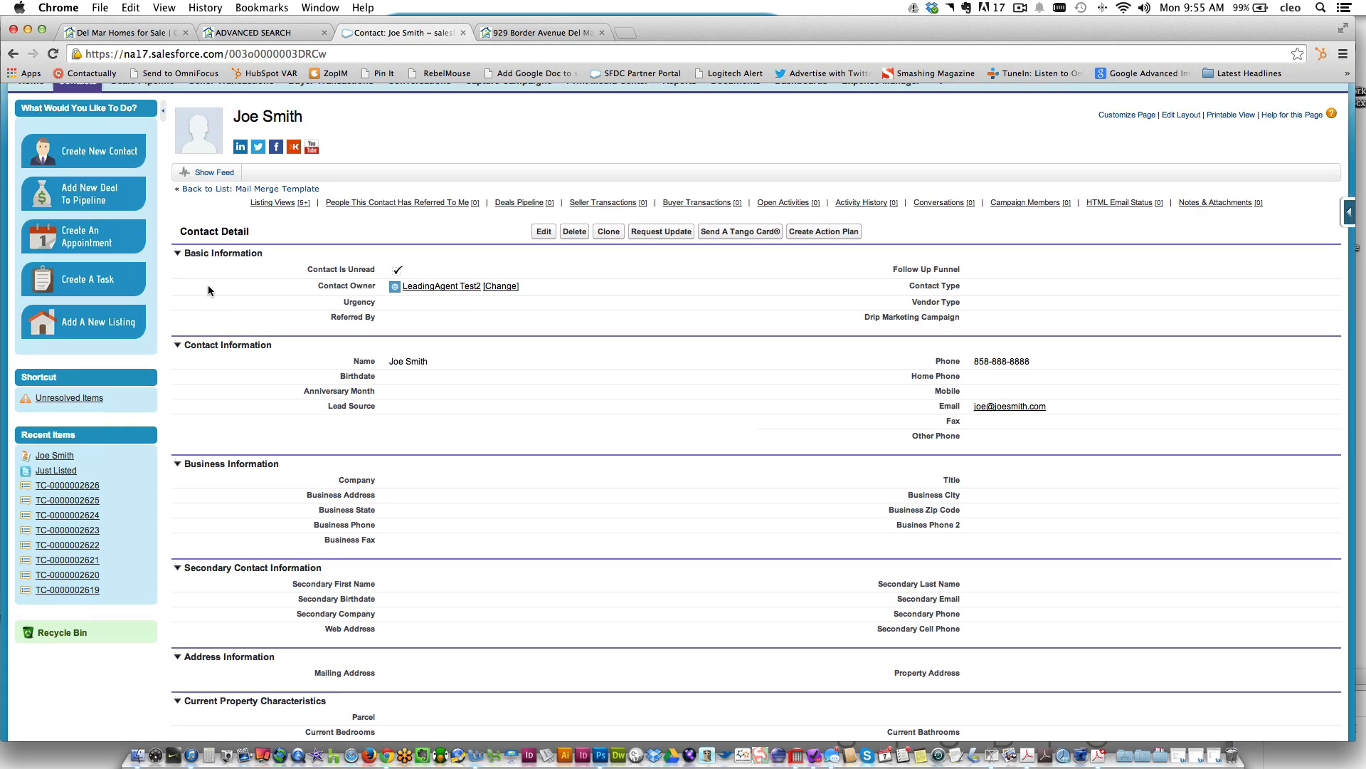